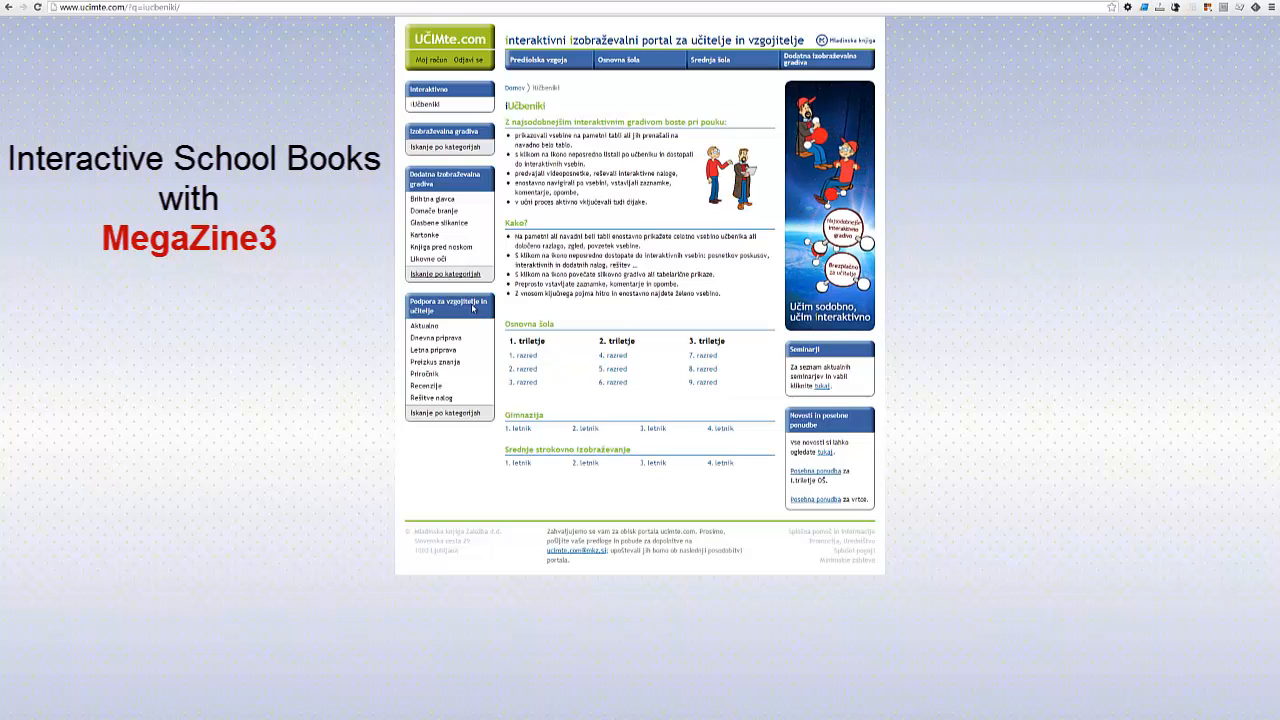
mouse_move(628, 366)
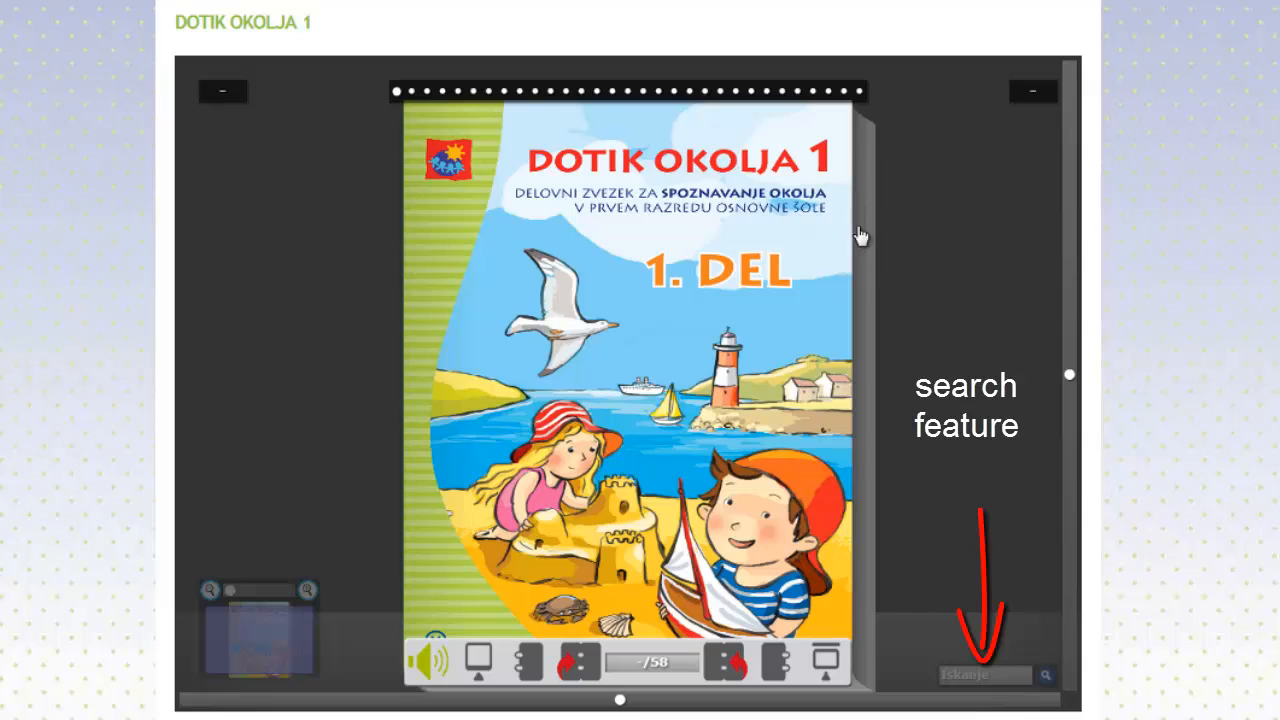
mouse_move(862, 258)
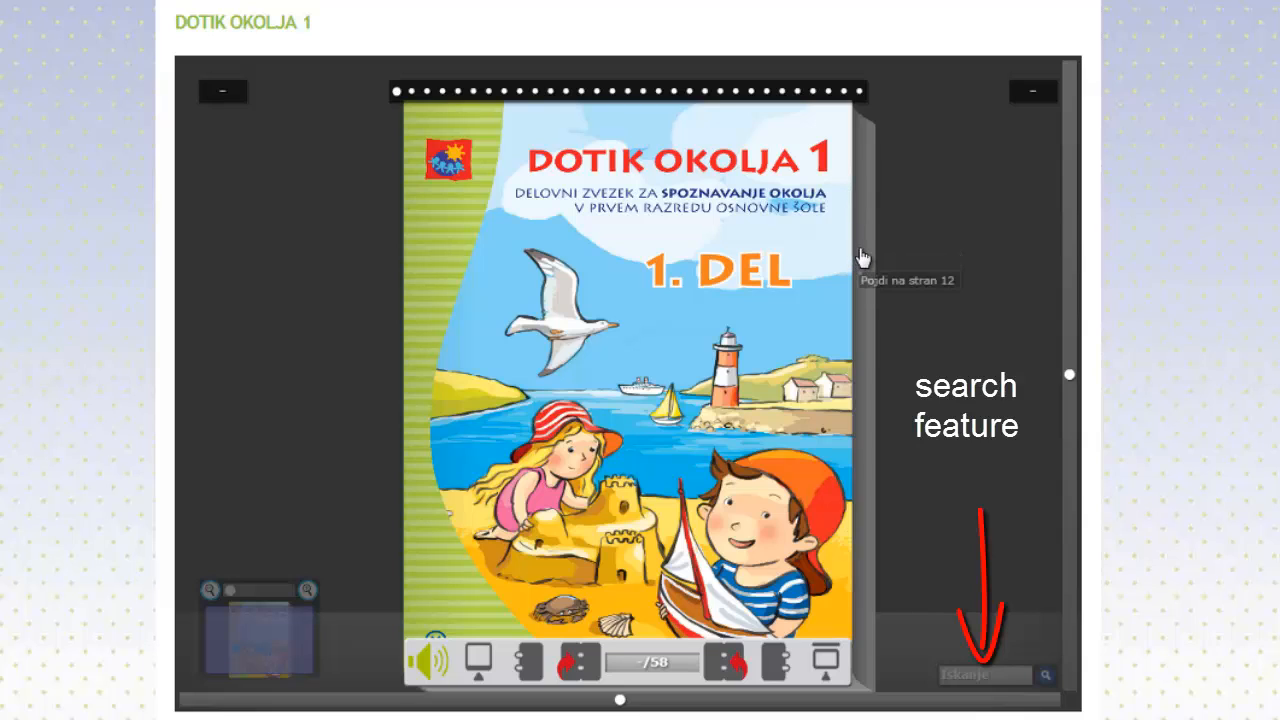
mouse_move(862, 264)
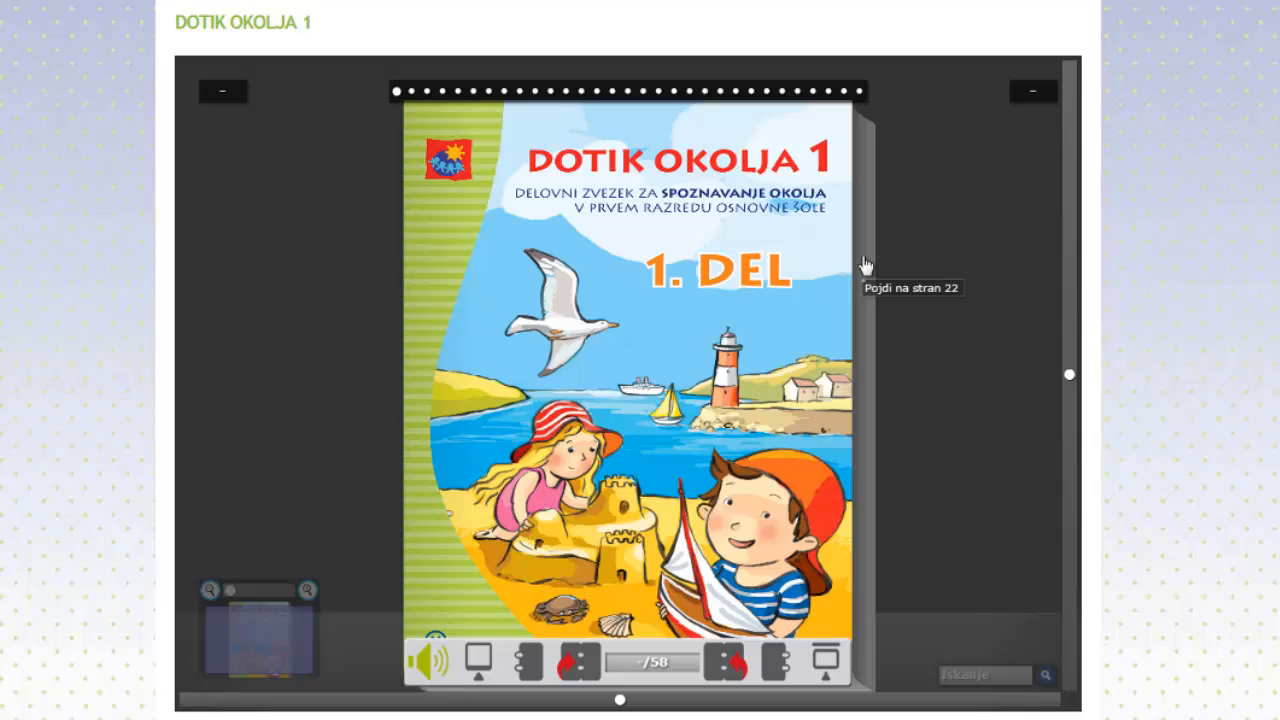
mouse_move(824, 198)
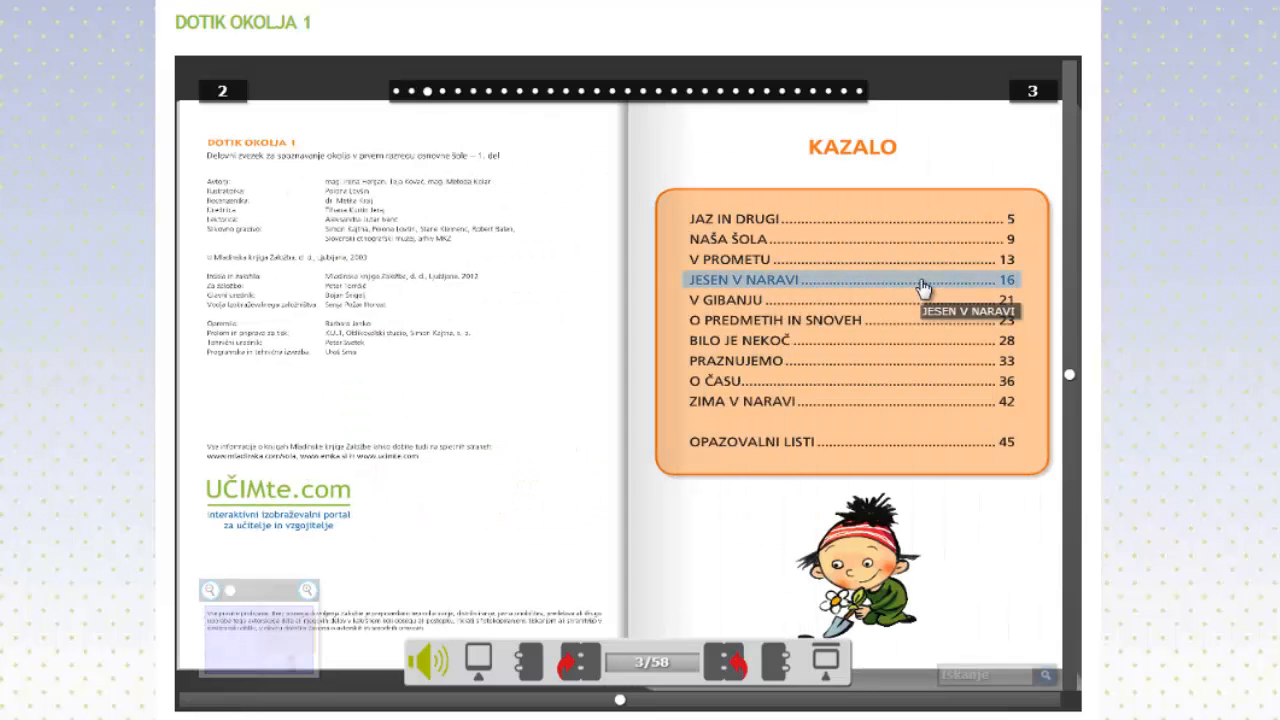
mouse_move(960, 392)
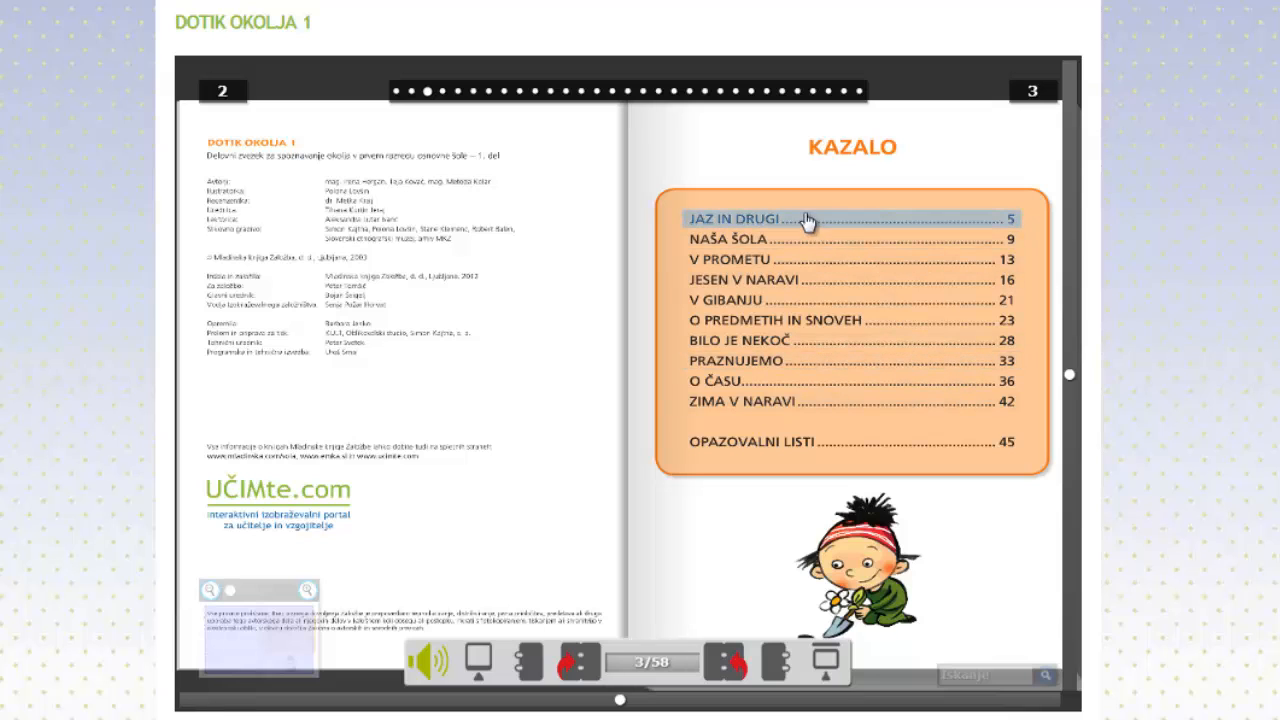
mouse_move(780, 344)
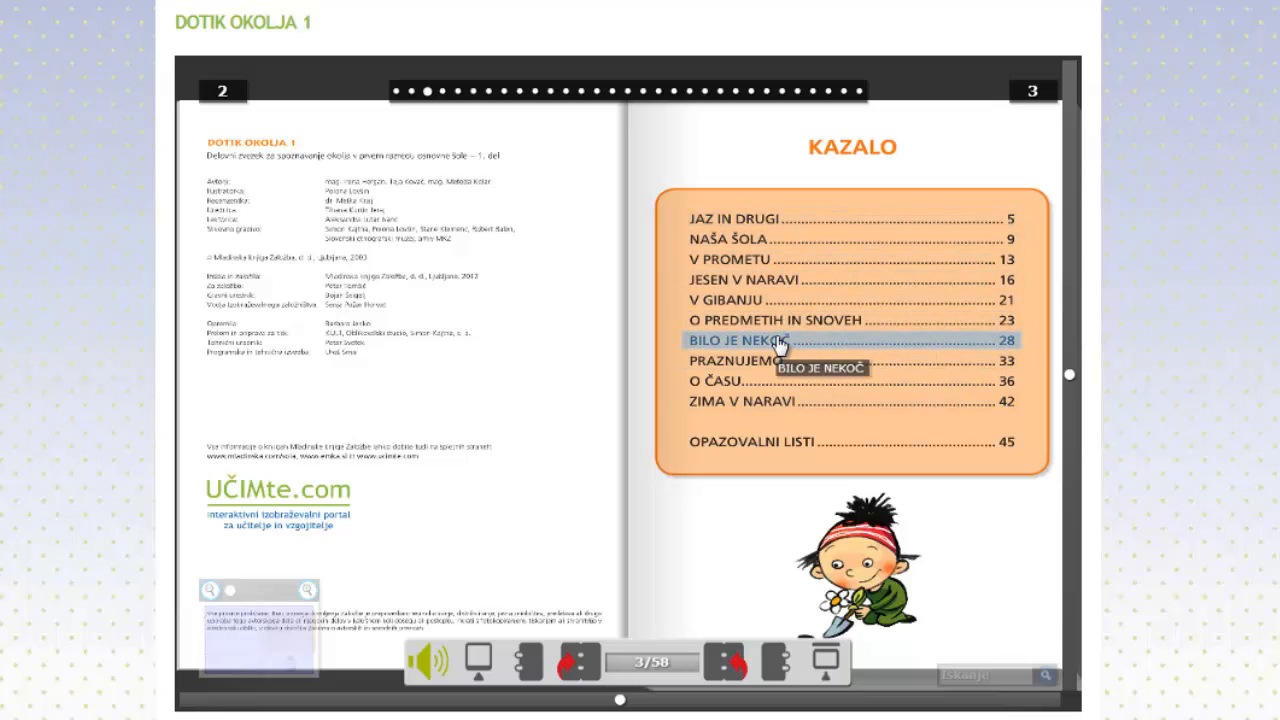
mouse_move(1056, 528)
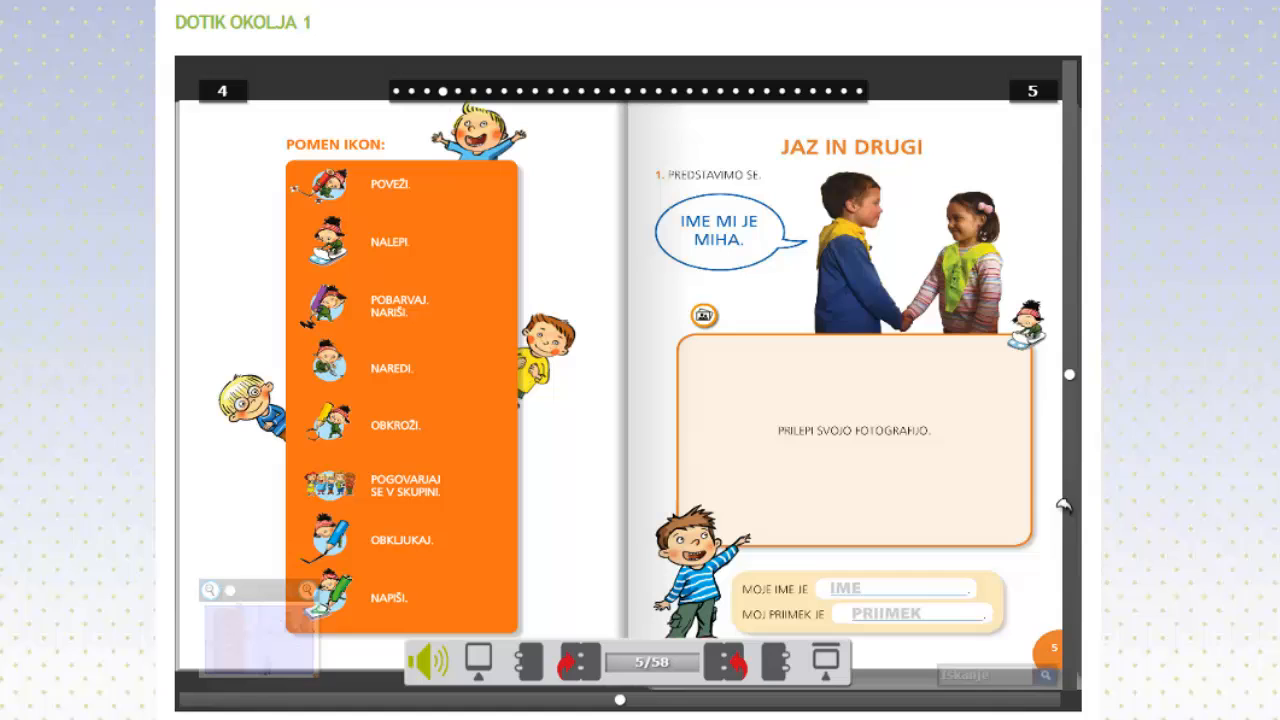
mouse_move(712, 318)
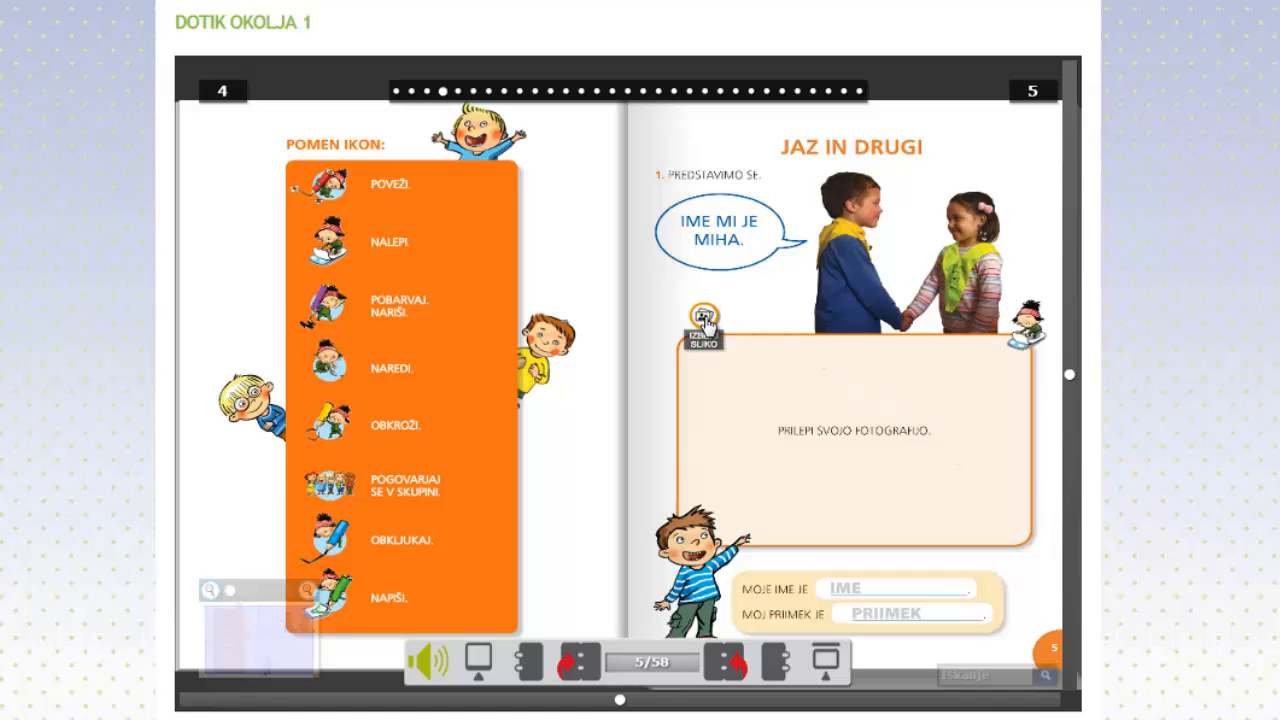
Insert a cat photo into the page-5 frame and jump to the Jesen v naravi pages 16–17
left_click(708, 318)
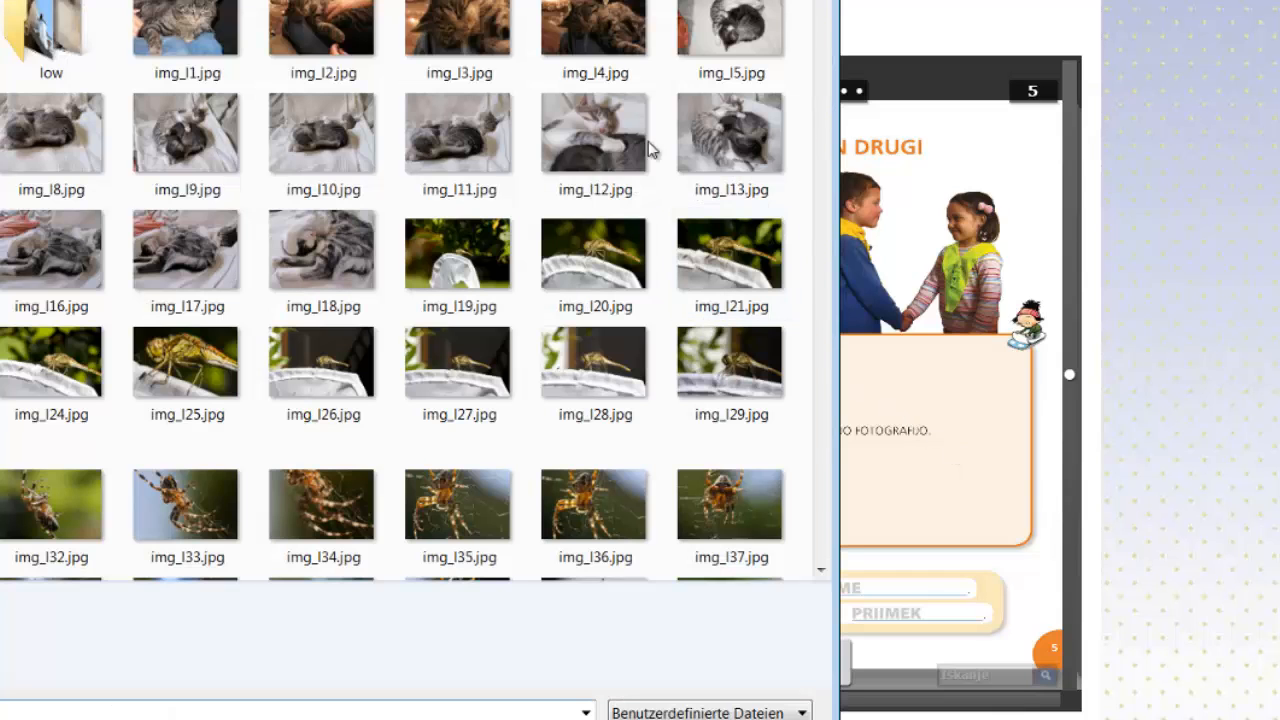
left_click(458, 24)
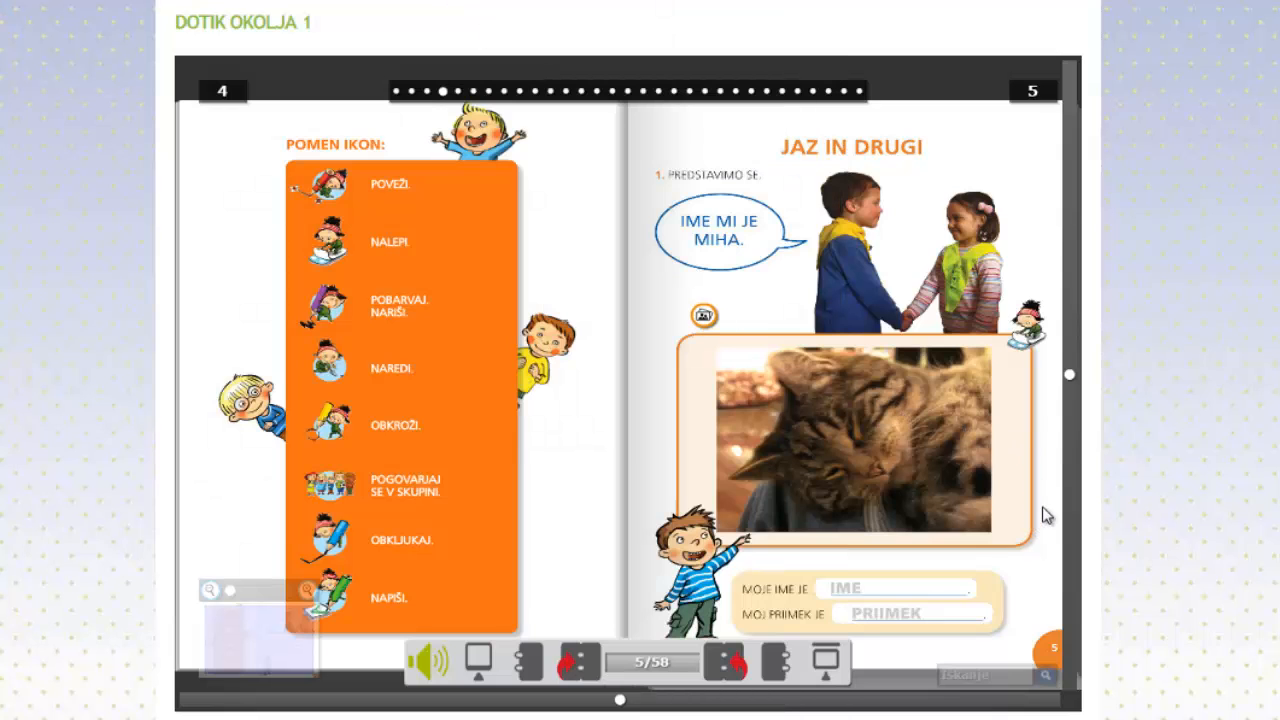
mouse_move(1010, 390)
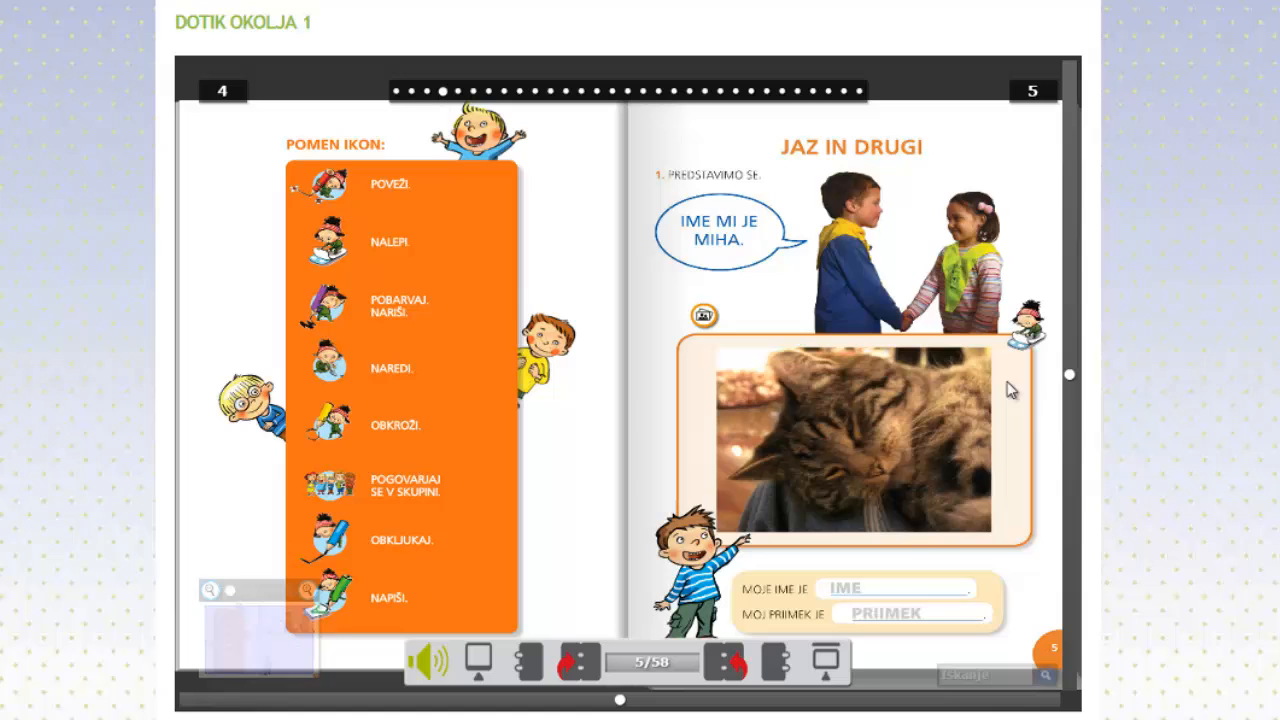
left_click(1068, 390)
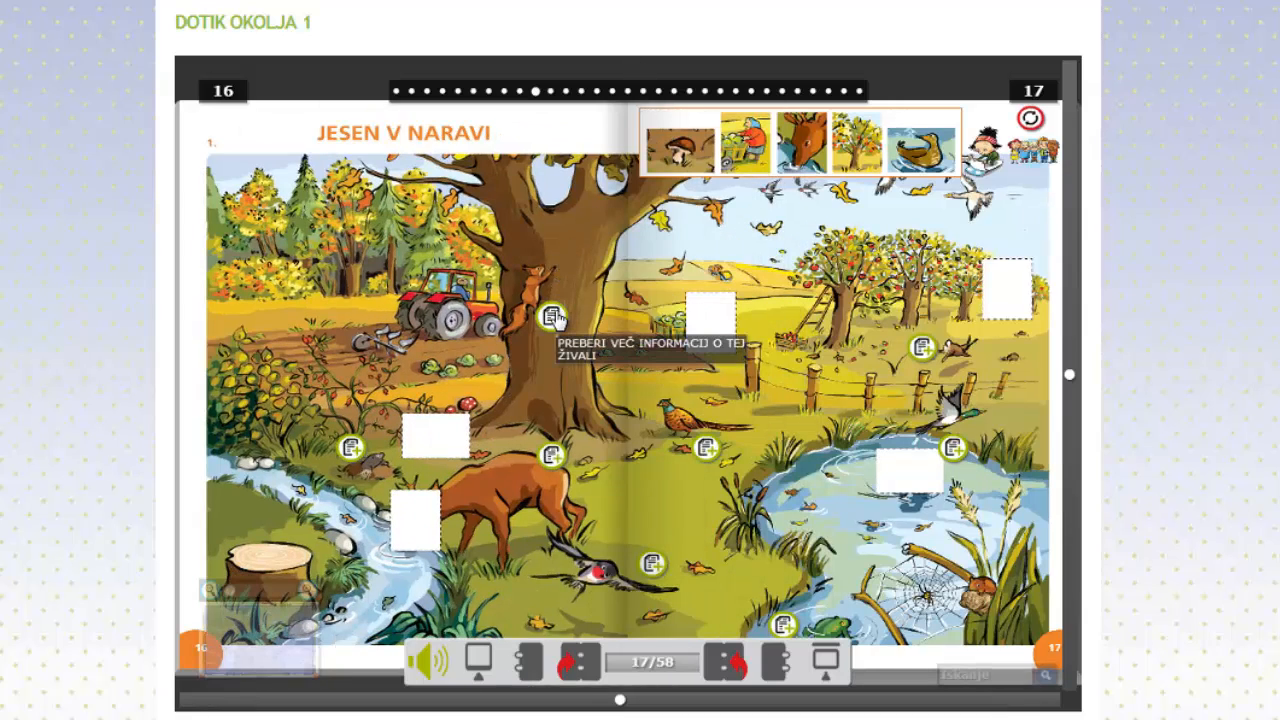
View and dismiss the Veverica (squirrel) and Lastovka (swallow) information pop-ups
left_click(546, 318)
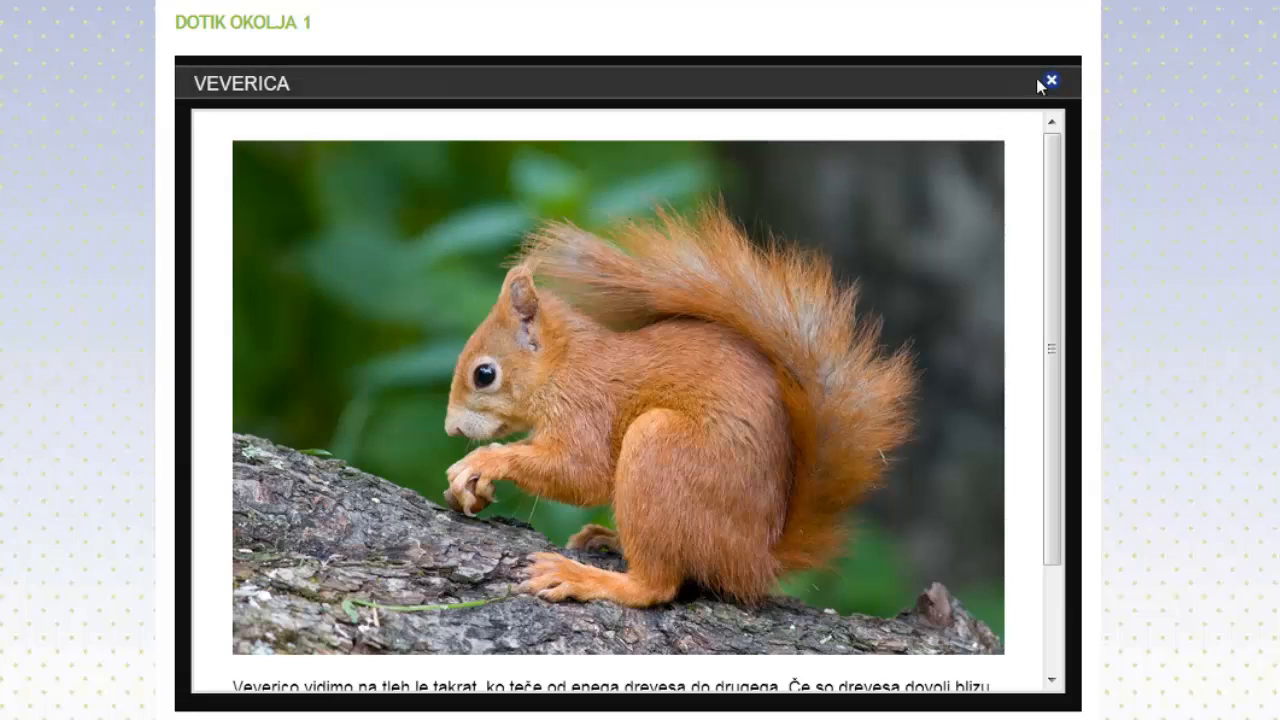
left_click(1052, 76)
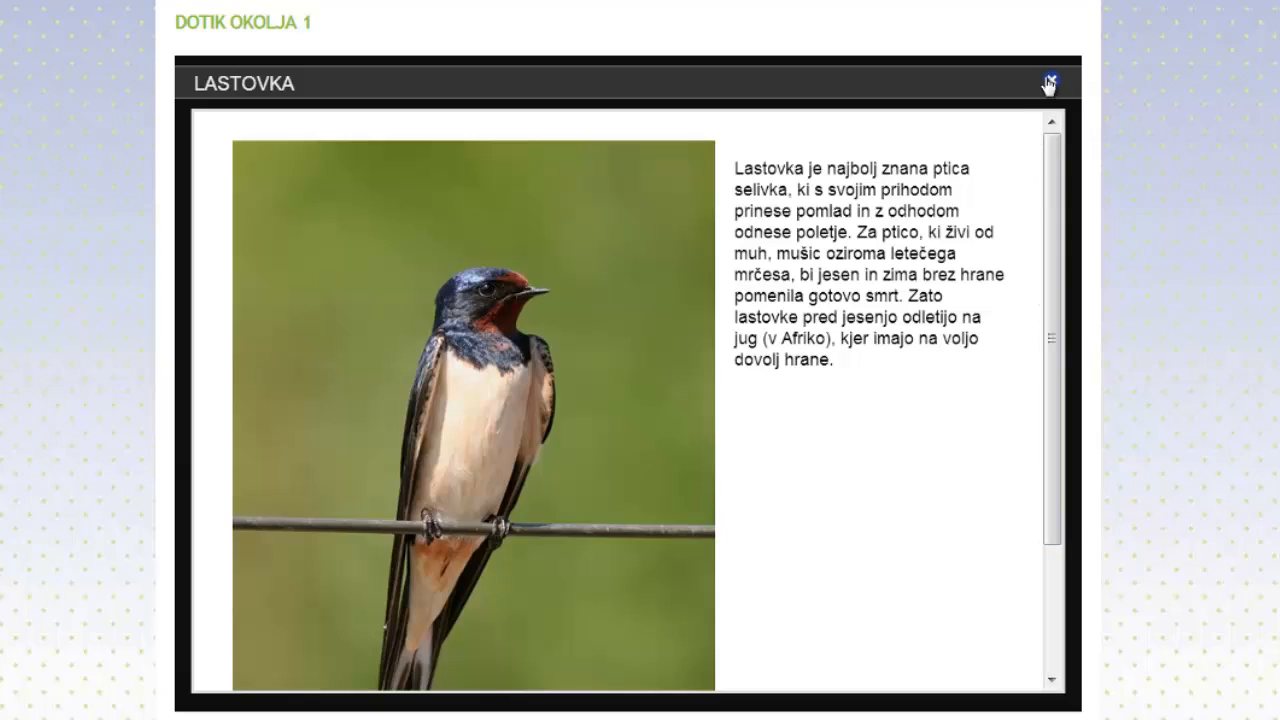
left_click(1044, 82)
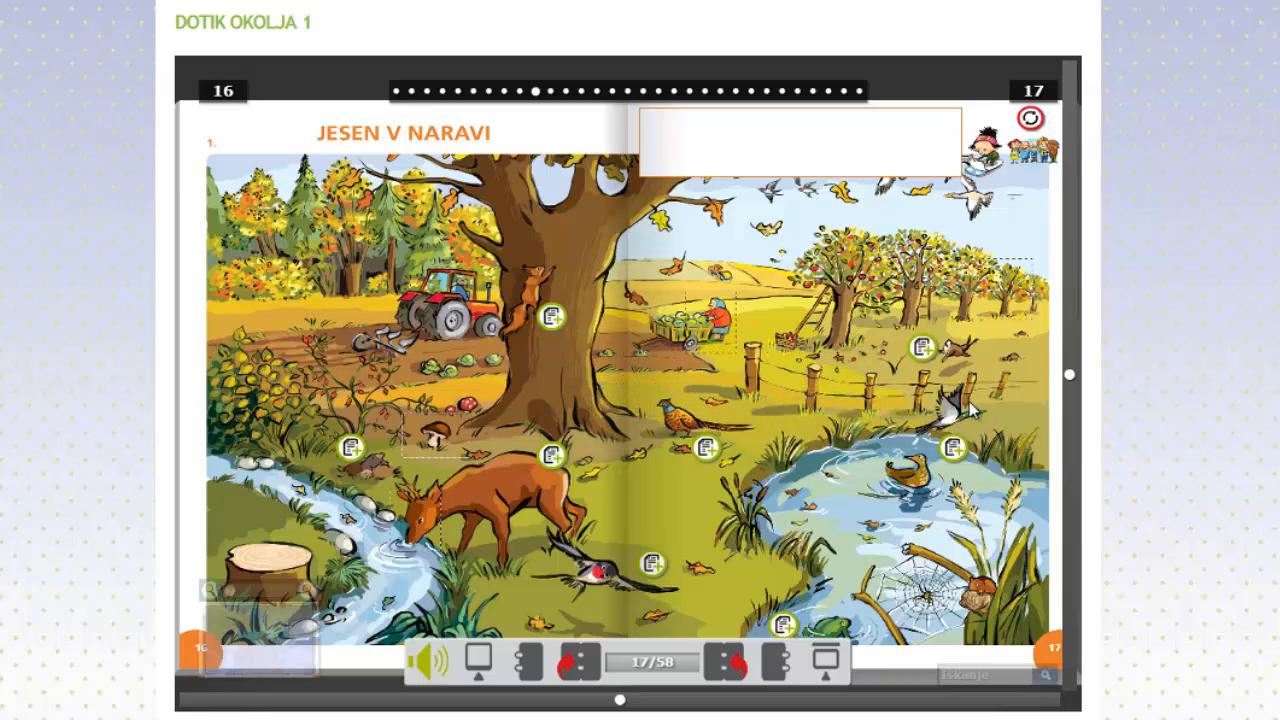
mouse_move(1092, 462)
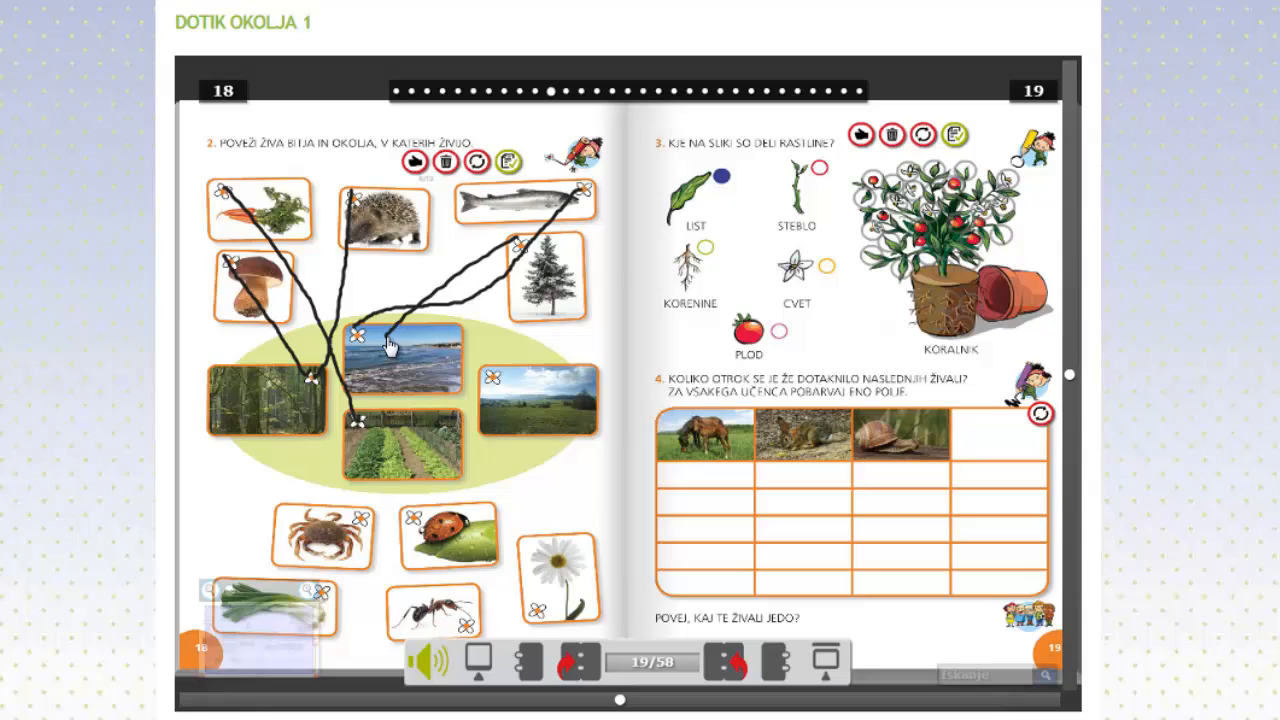
mouse_move(308, 386)
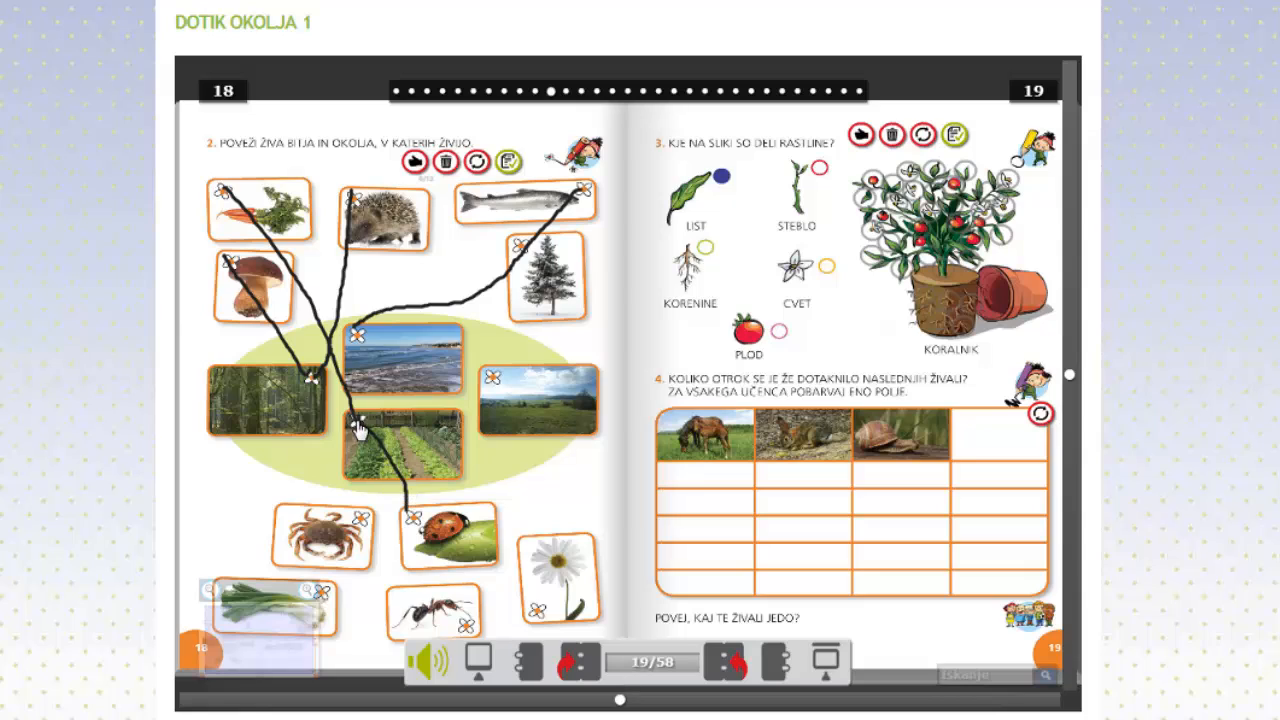
mouse_move(360, 344)
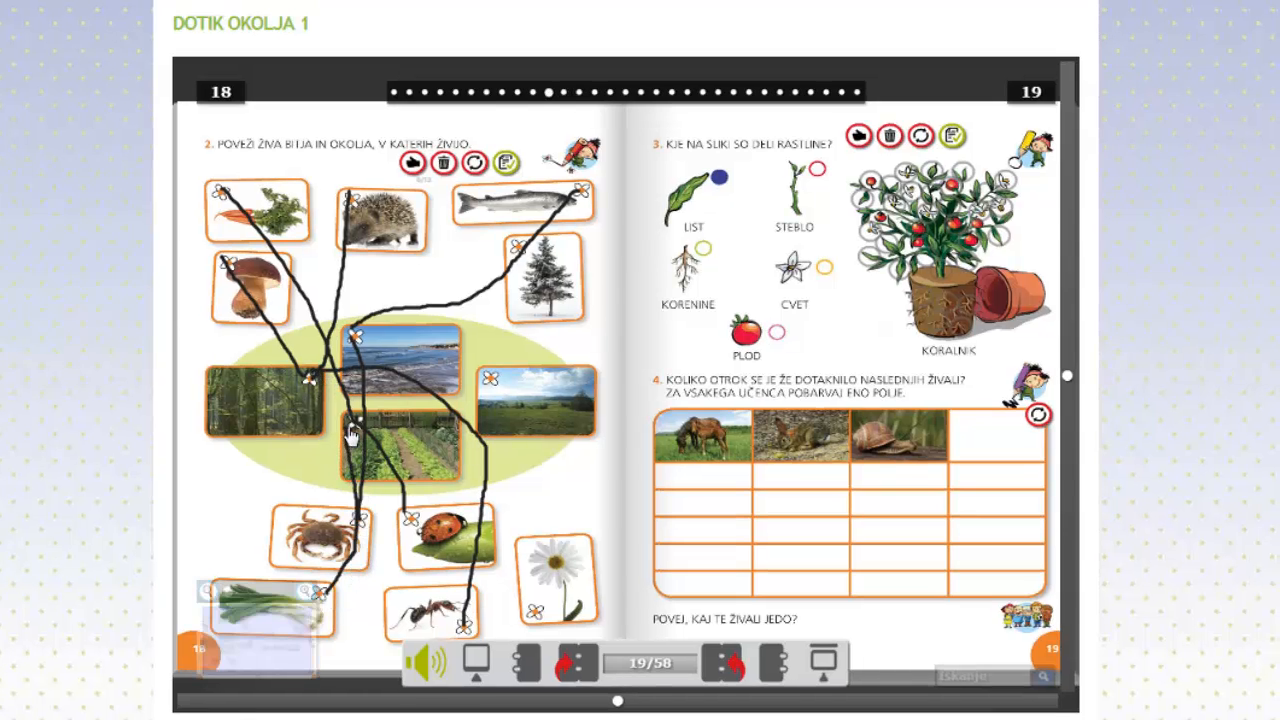
mouse_move(538, 616)
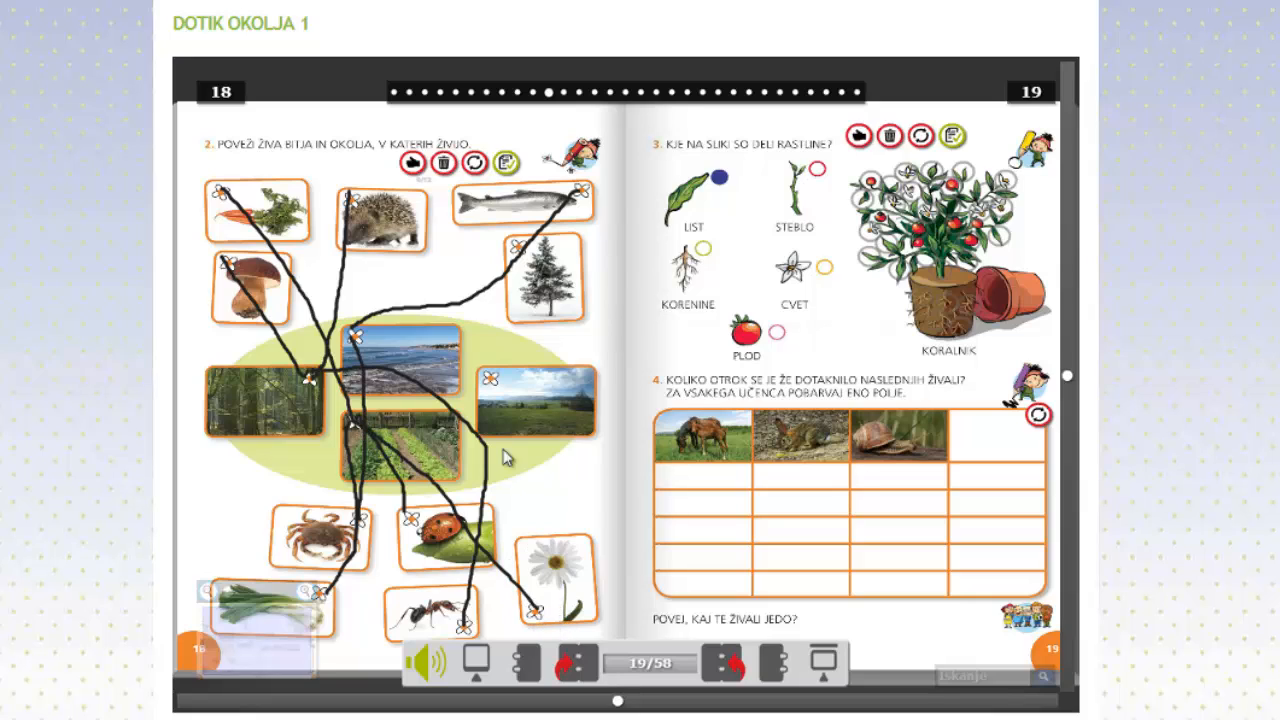
mouse_move(500, 302)
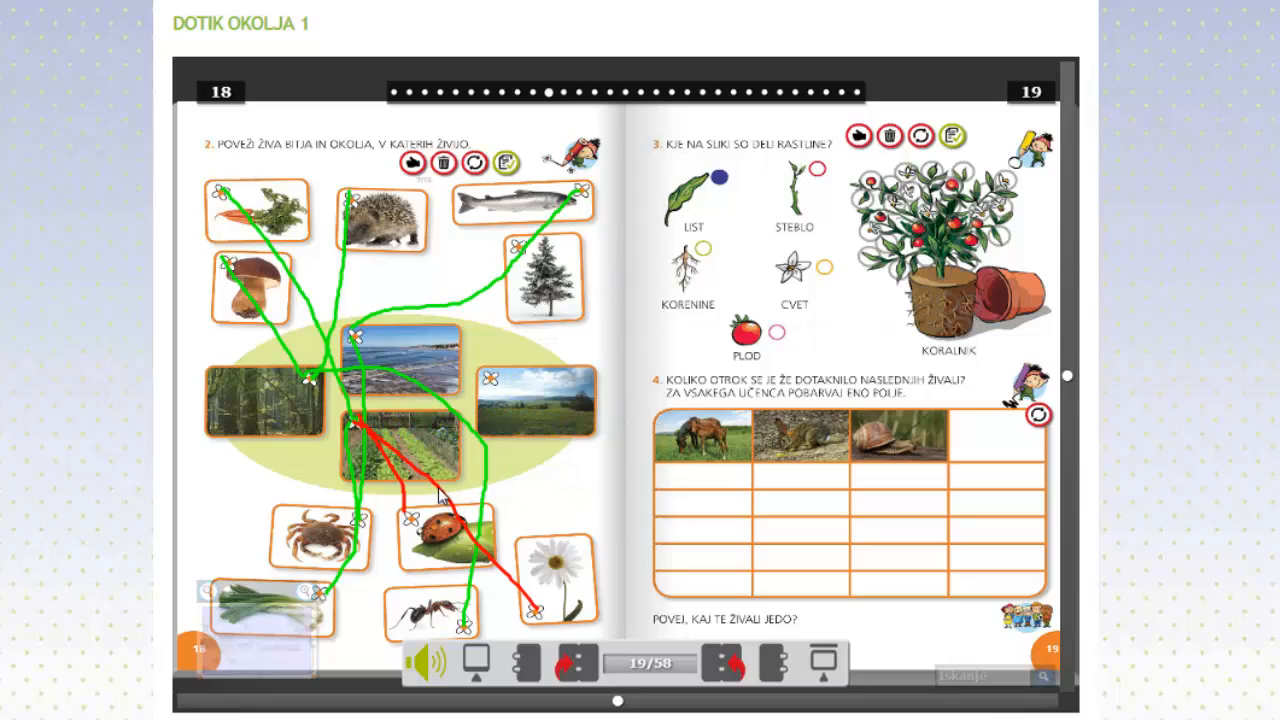
Check the drawn organism-to-habitat connections on page 18 so they get coloured
left_click(440, 162)
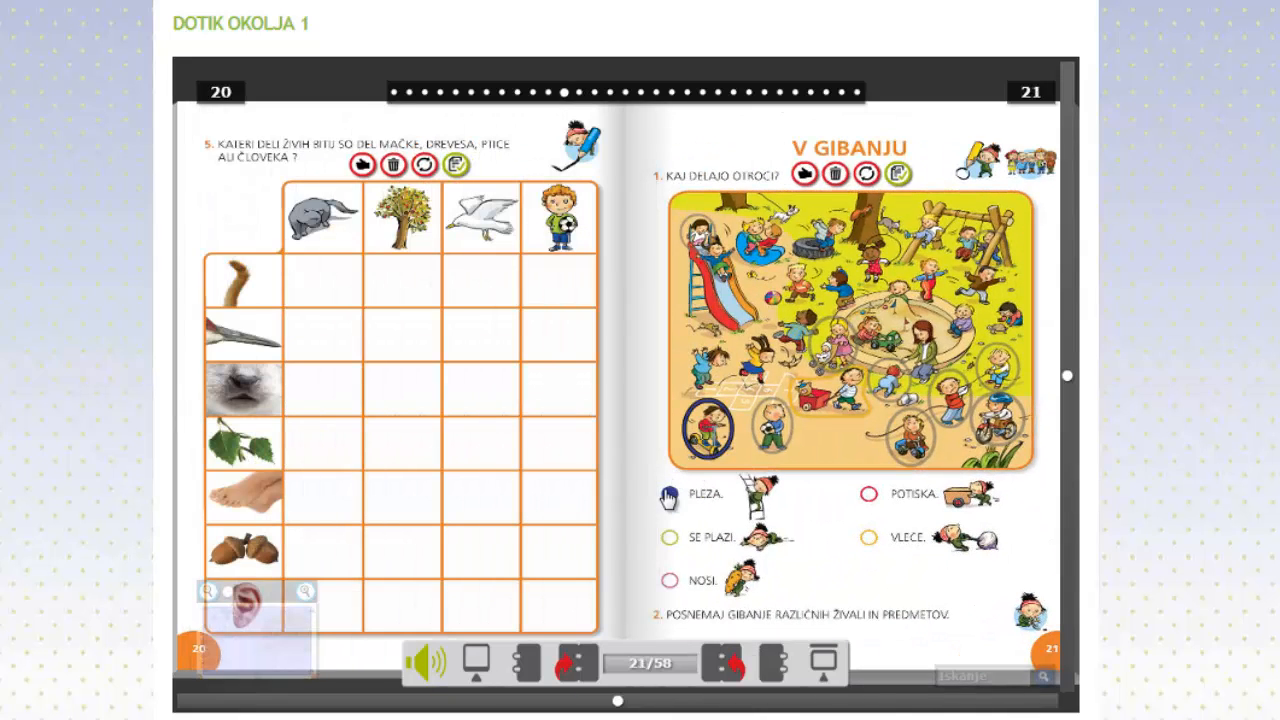
Turn to pages 22–23 and sketch red pen strokes inside the exercise 4 answer box
left_click(874, 494)
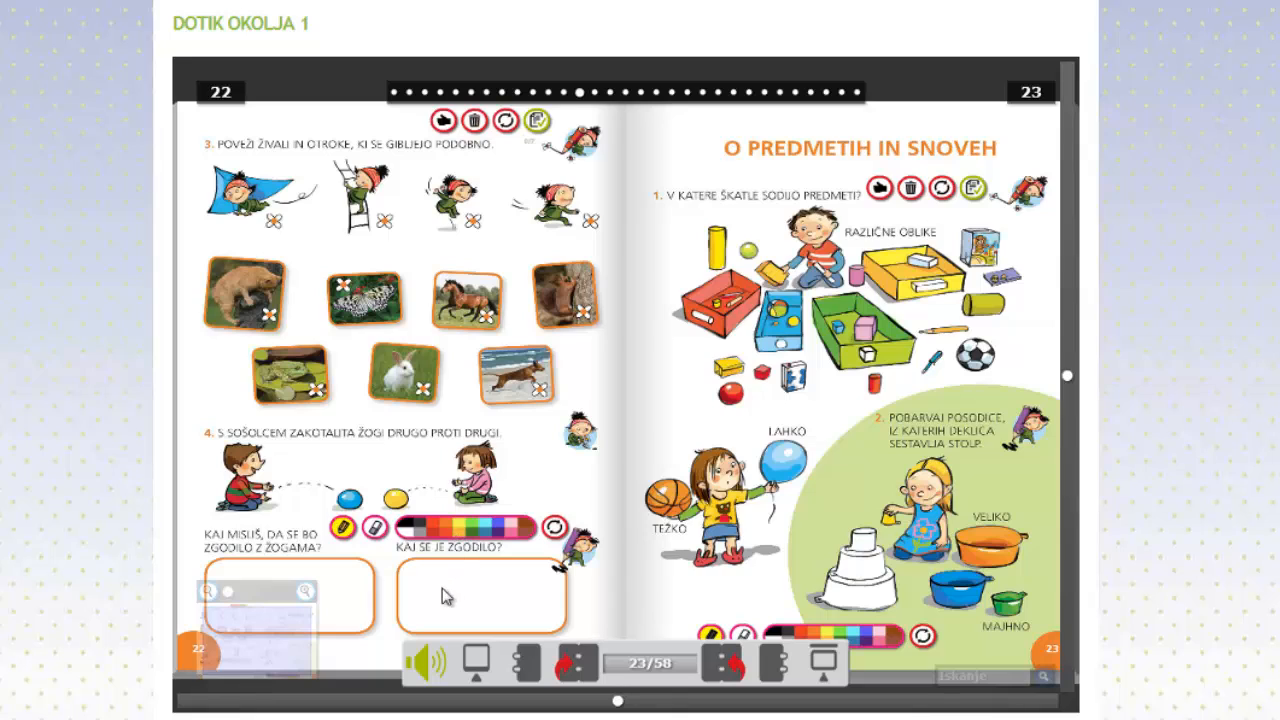
mouse_move(348, 526)
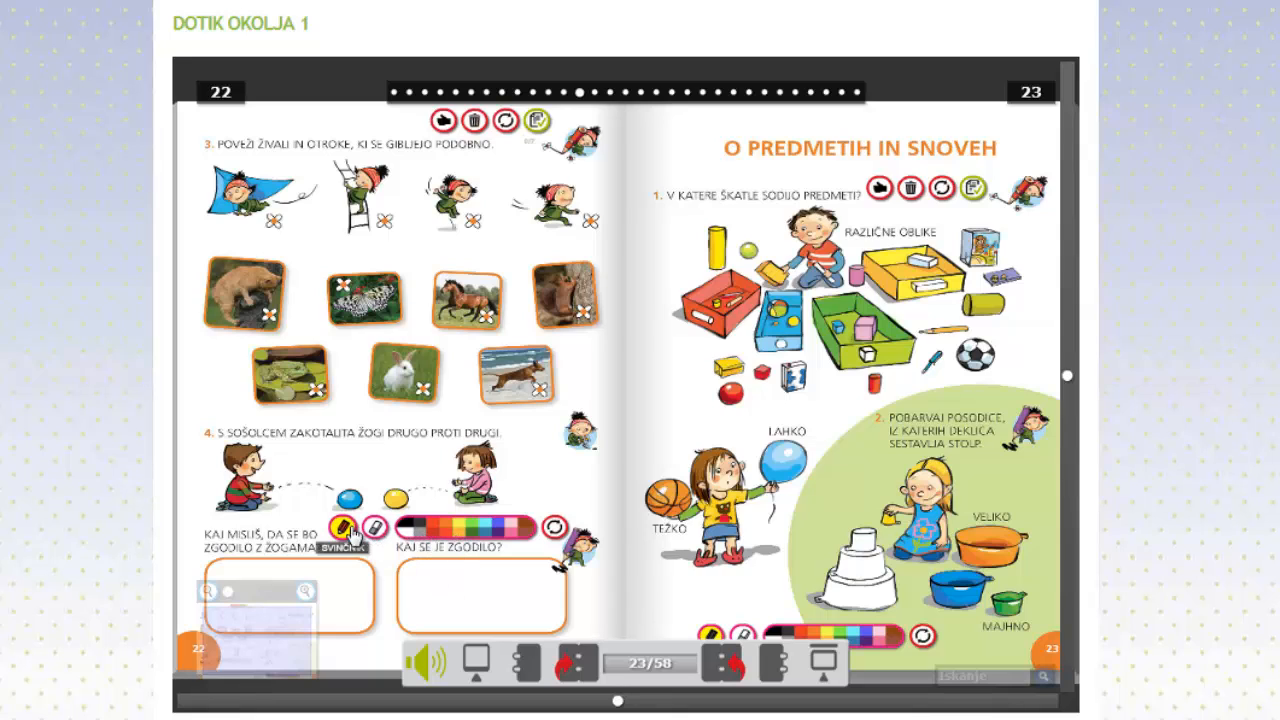
left_click_drag(444, 560, 470, 590)
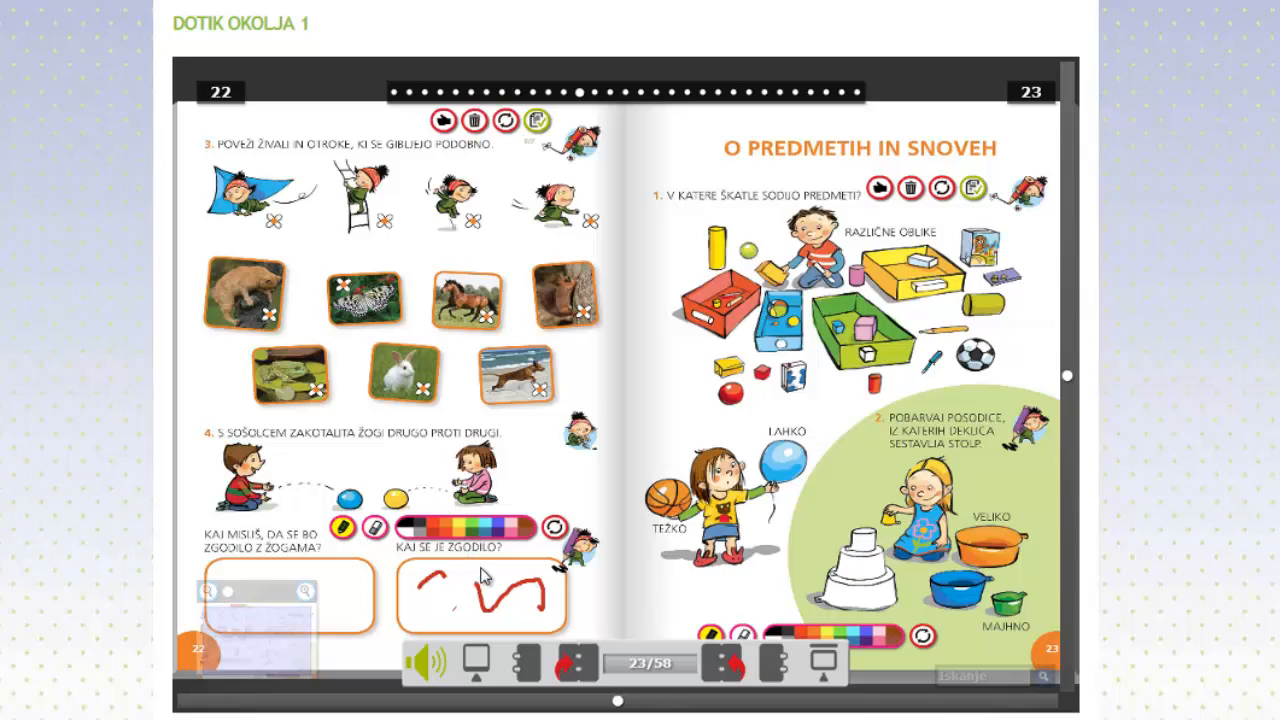
left_click_drag(430, 600, 470, 580)
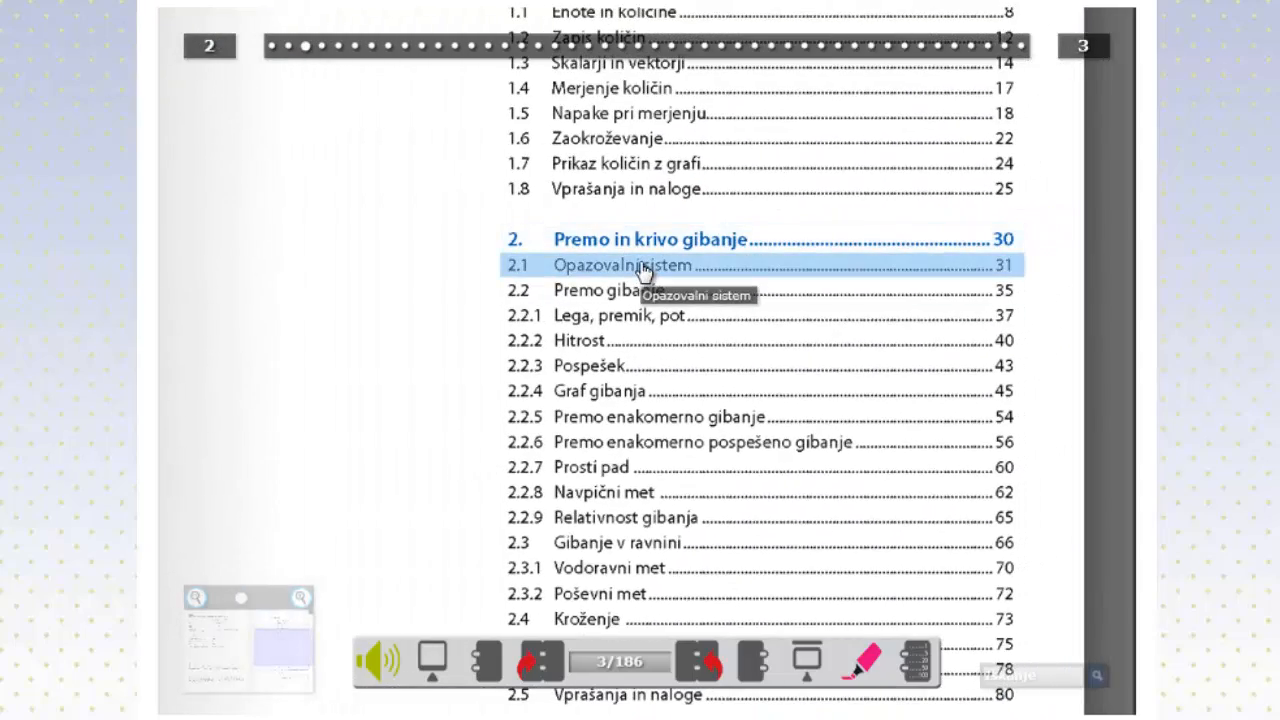
Jump from the contents to section 2.1 Opazovalni sistem on pages 30–31
left_click(632, 268)
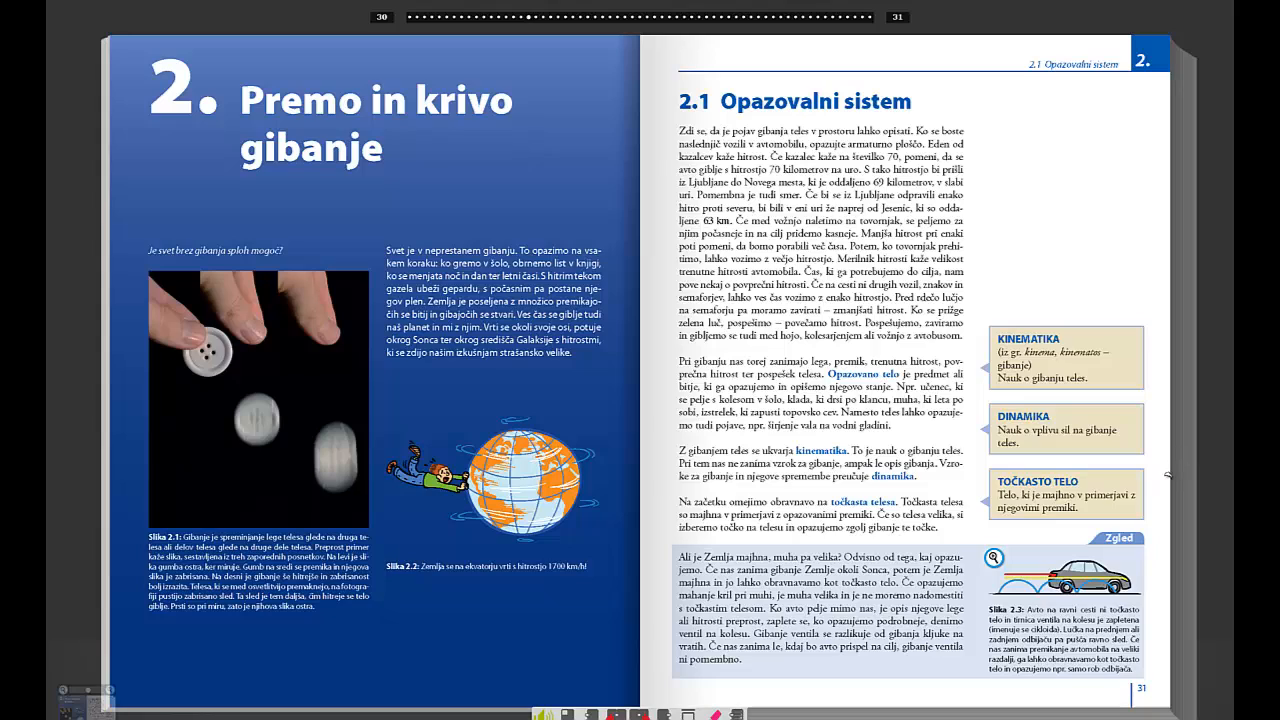
left_click(890, 16)
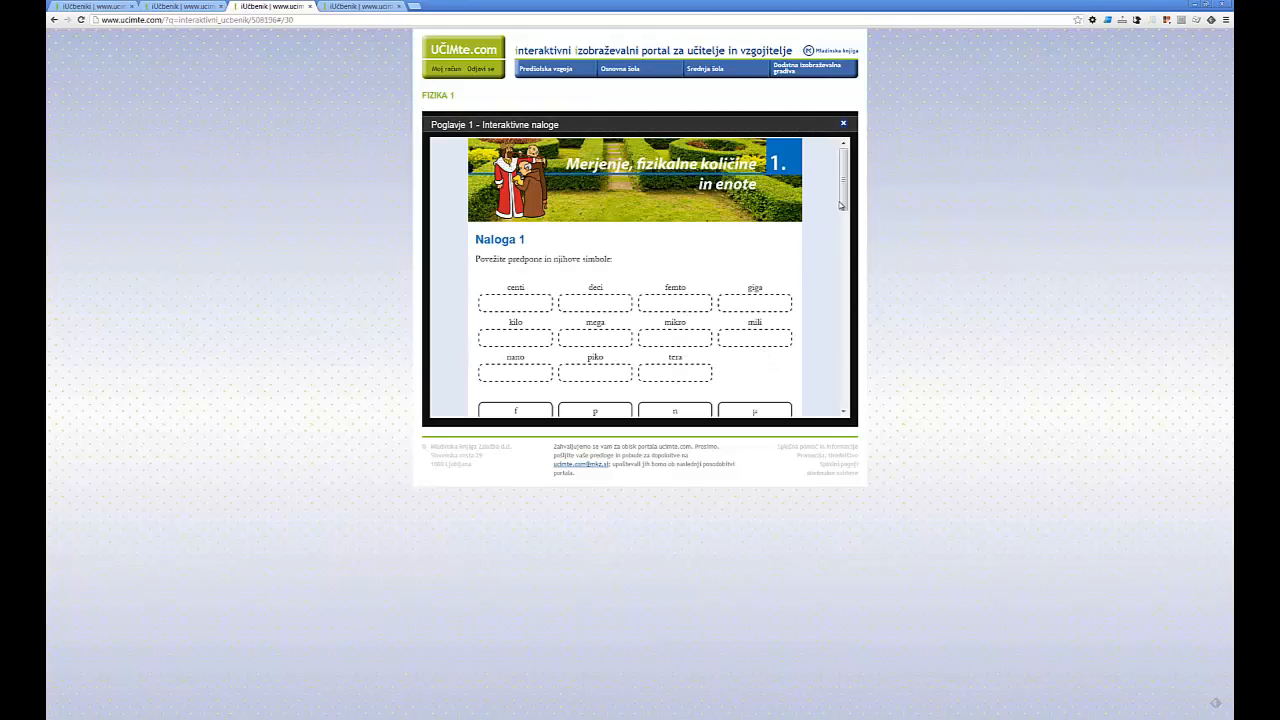
Place the f, G and d symbols under femto, giga and deci in Naloga 1
scroll("down", 3)
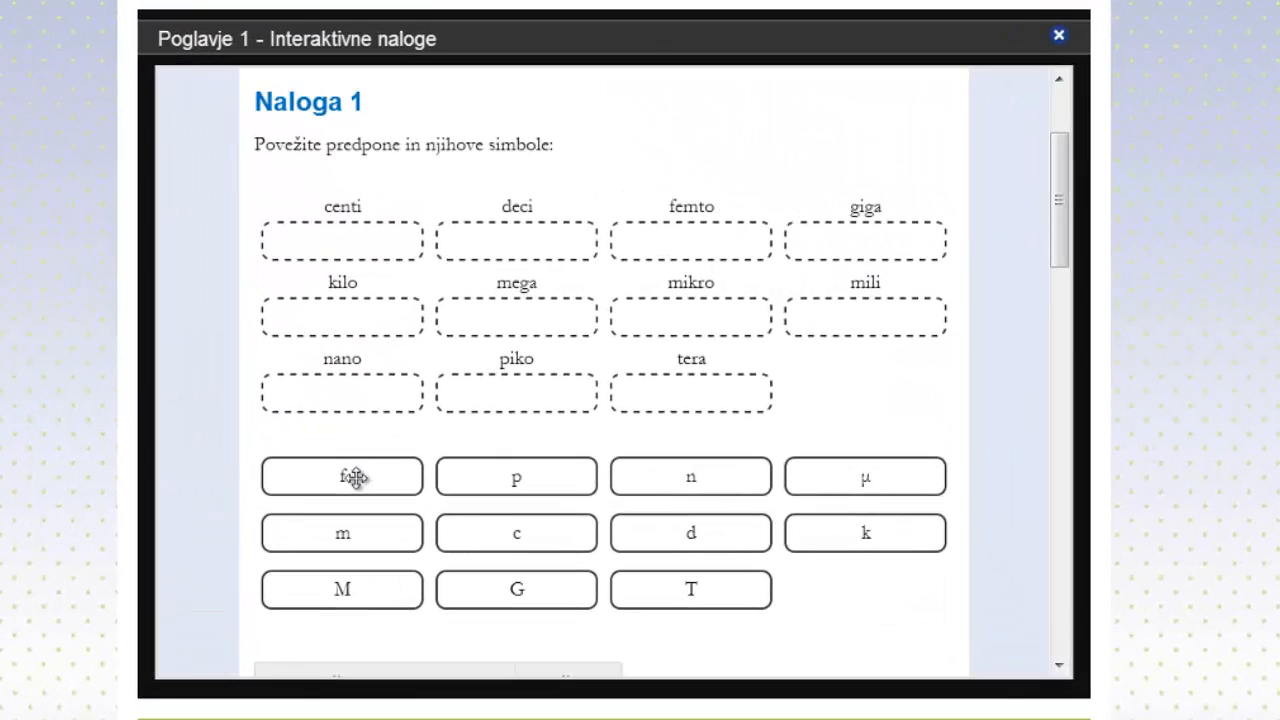
left_click_drag(342, 476, 690, 236)
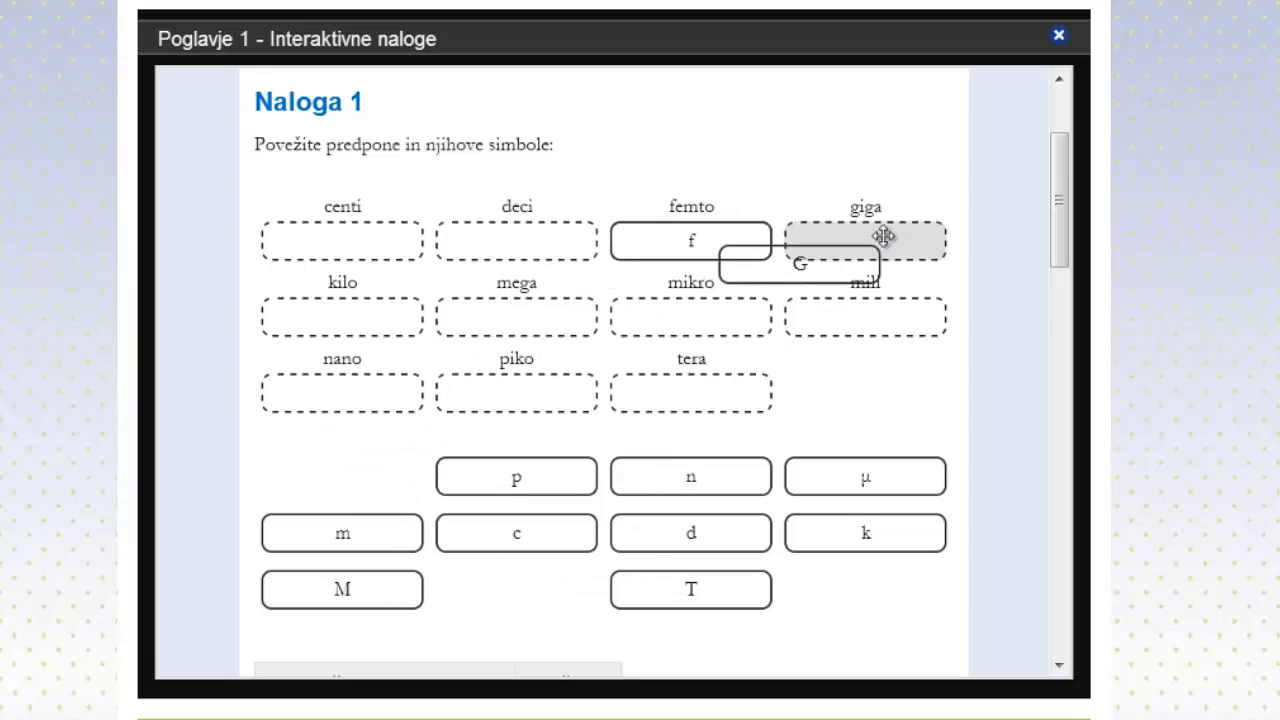
left_click_drag(800, 264, 864, 240)
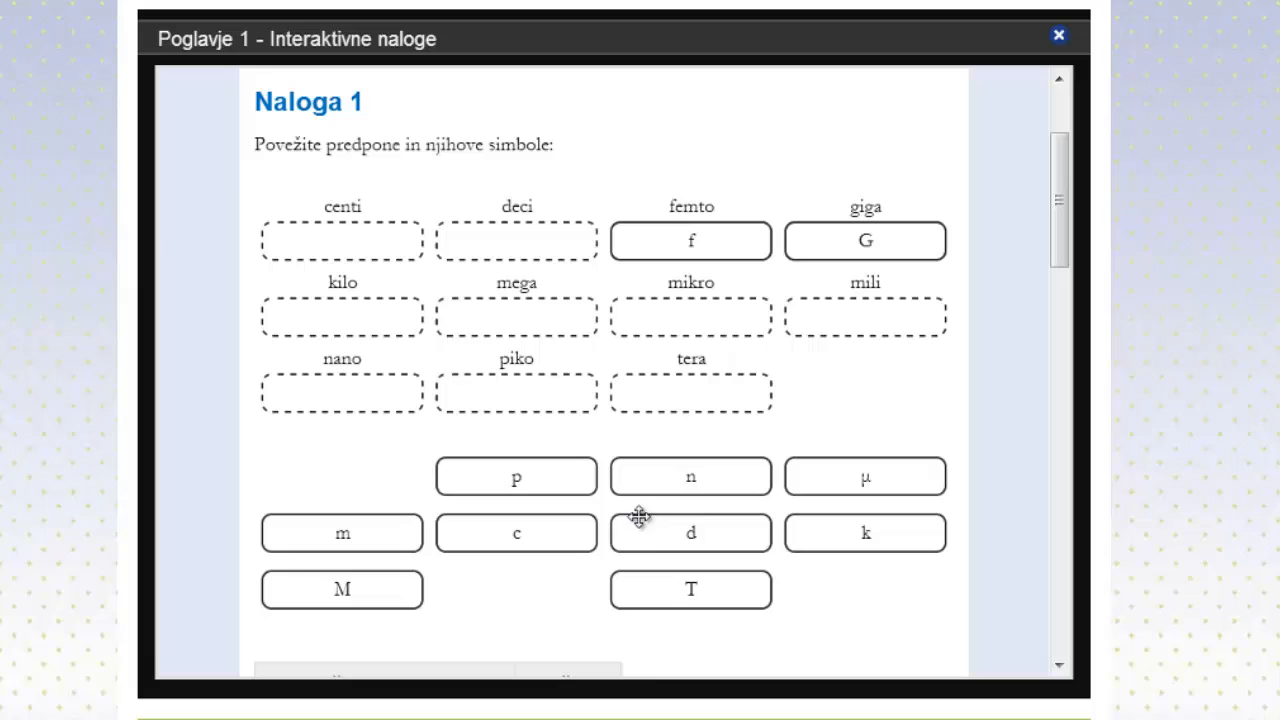
left_click_drag(690, 532, 516, 240)
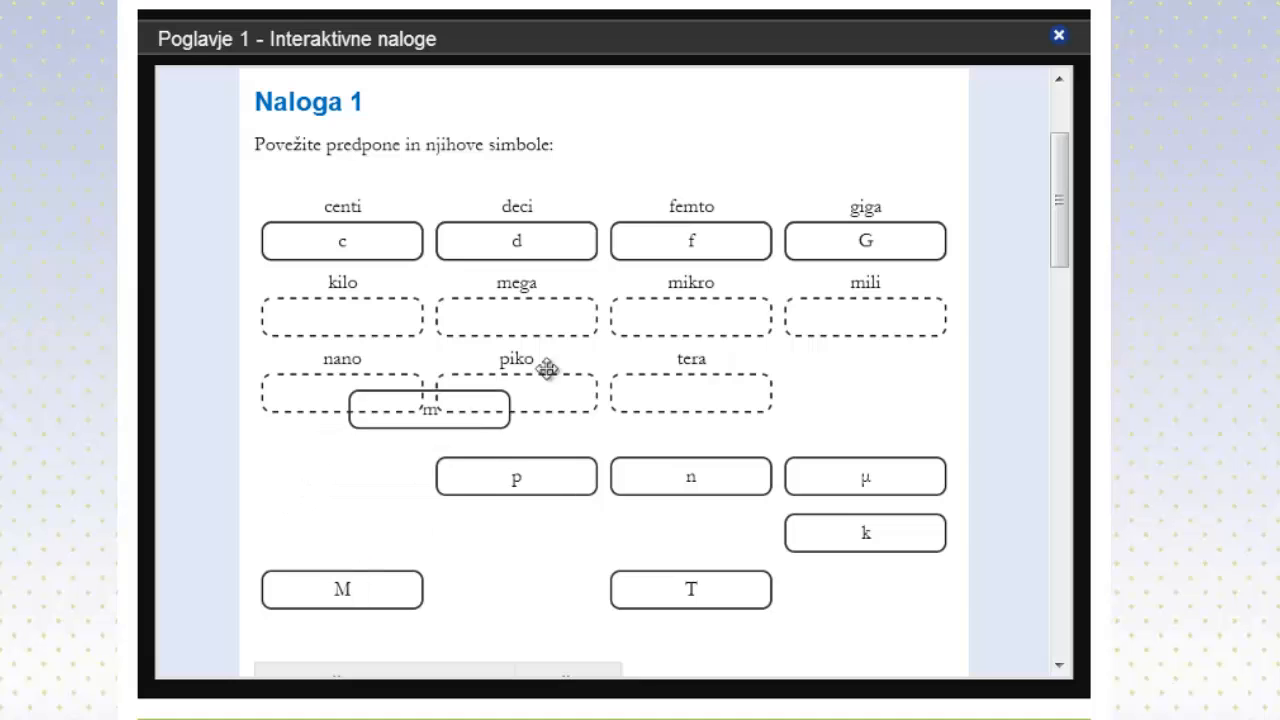
Place the m, µ and k symbols under mili, mikro and kilo, then continue to Naloga 2
left_click_drag(430, 410, 864, 316)
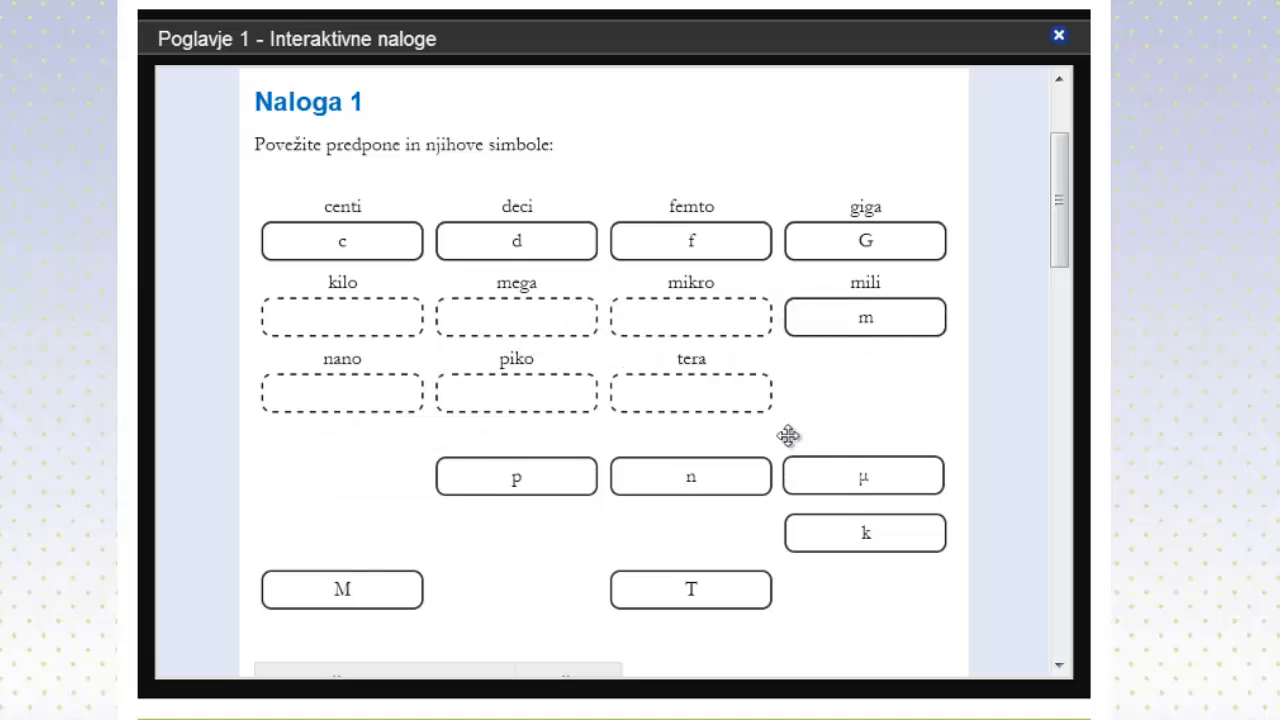
left_click_drag(864, 476, 692, 316)
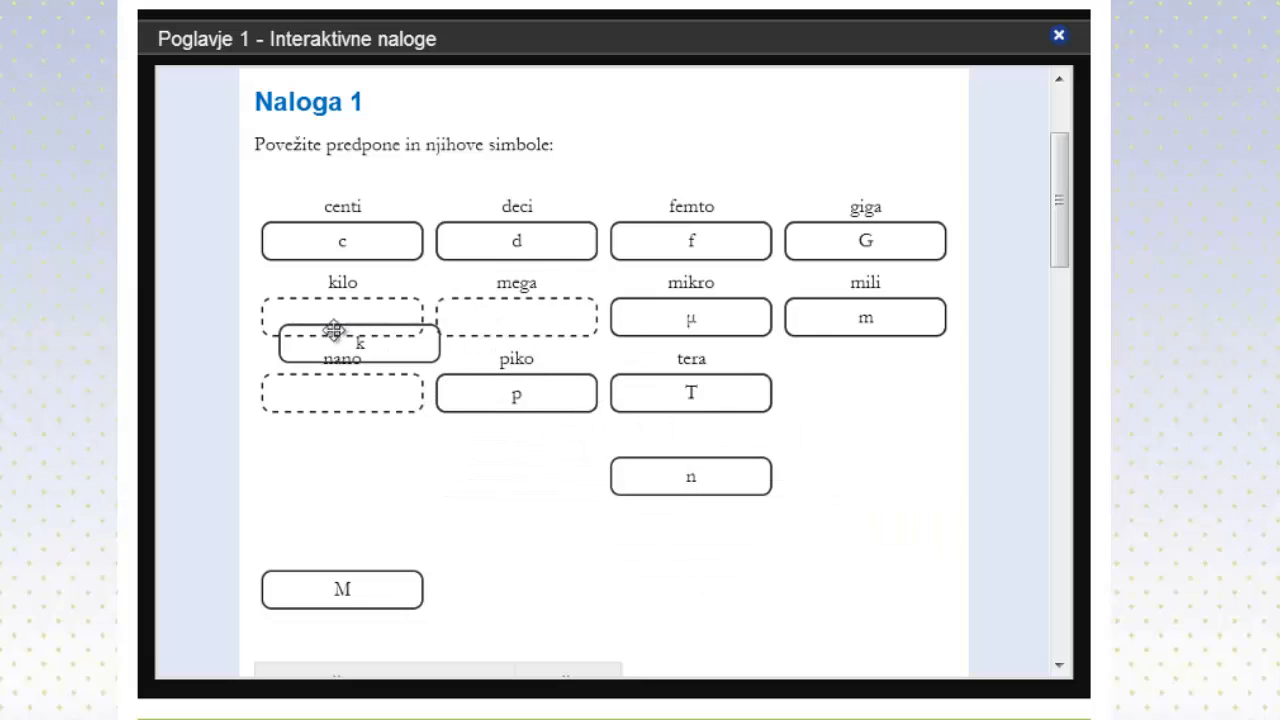
left_click_drag(342, 588, 516, 316)
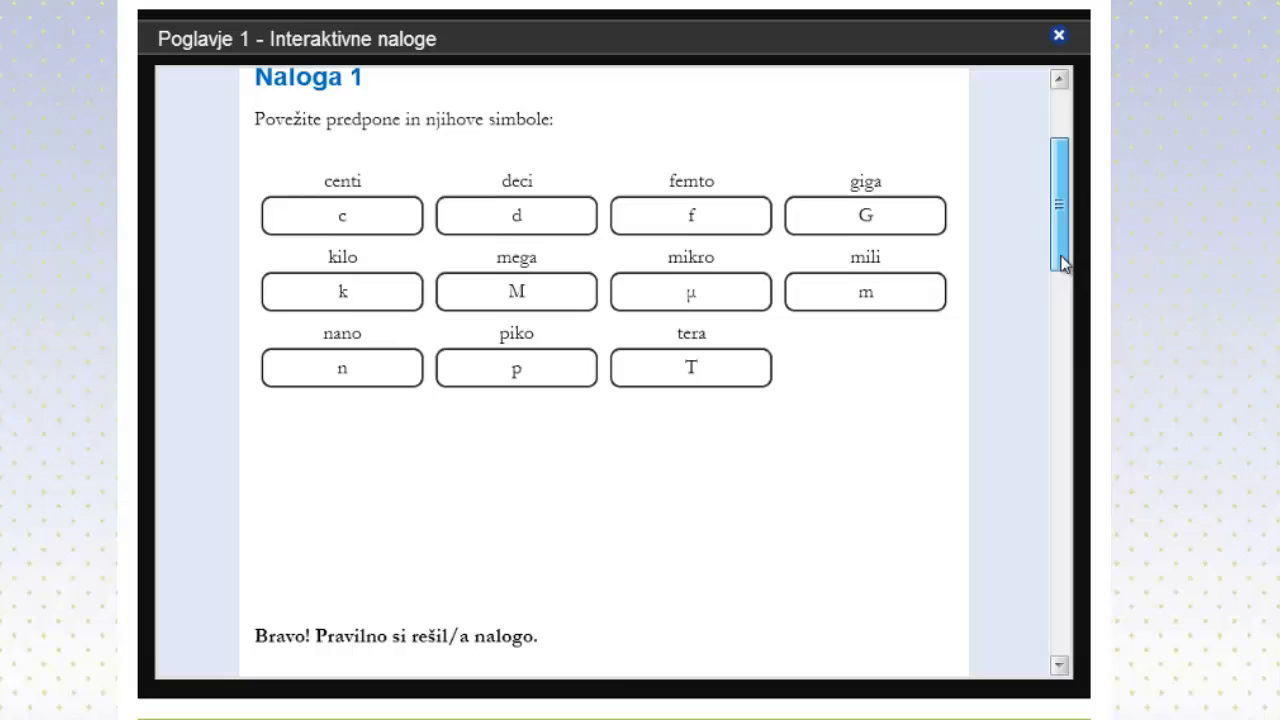
scroll("down", 3)
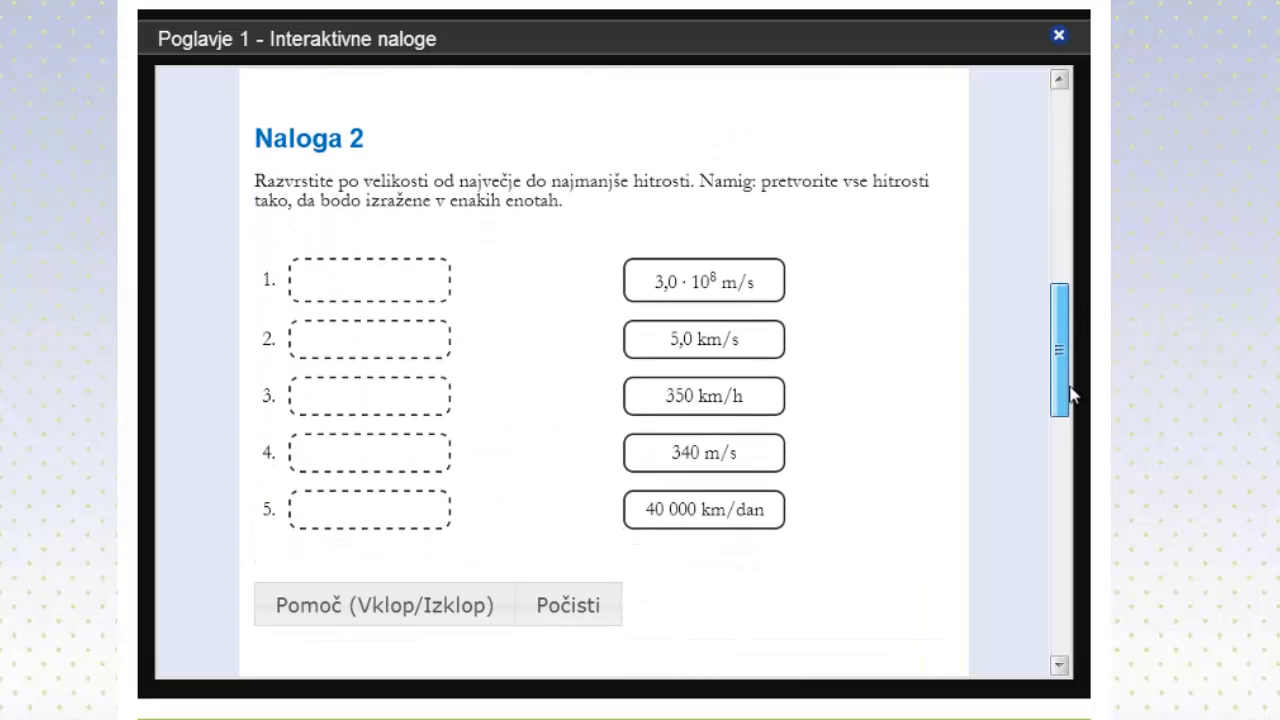
mouse_move(804, 236)
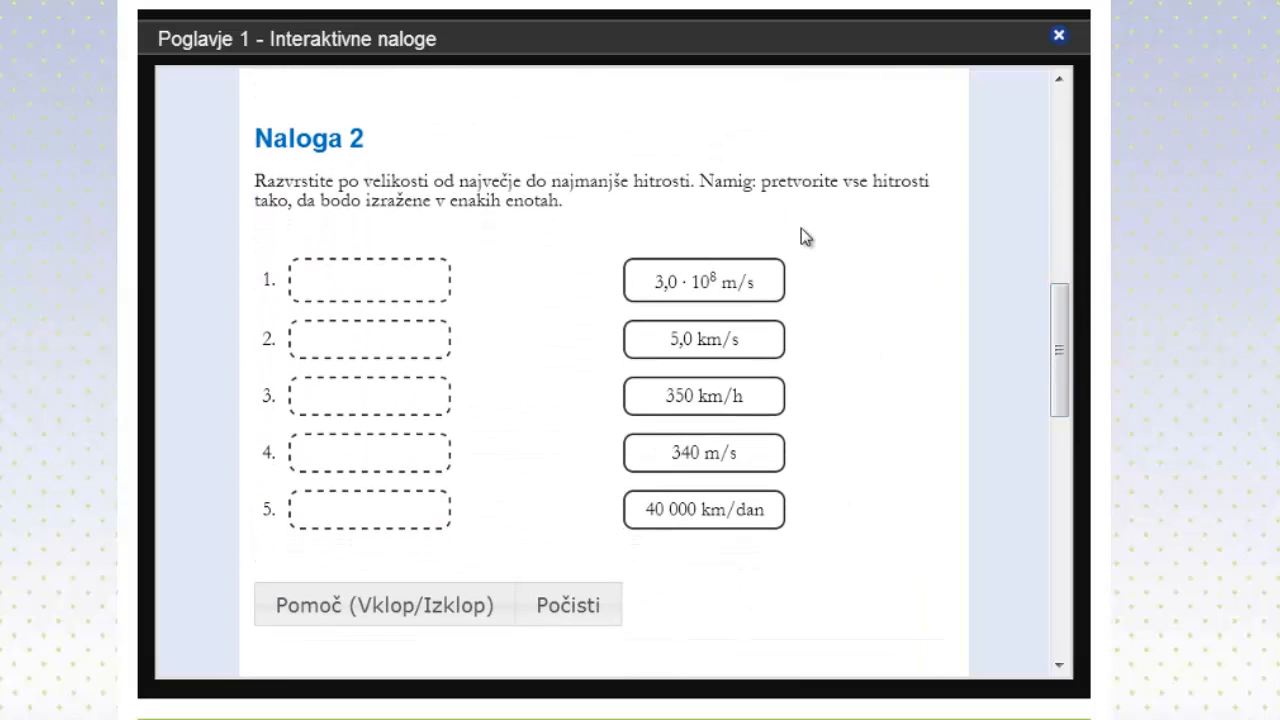
mouse_move(546, 298)
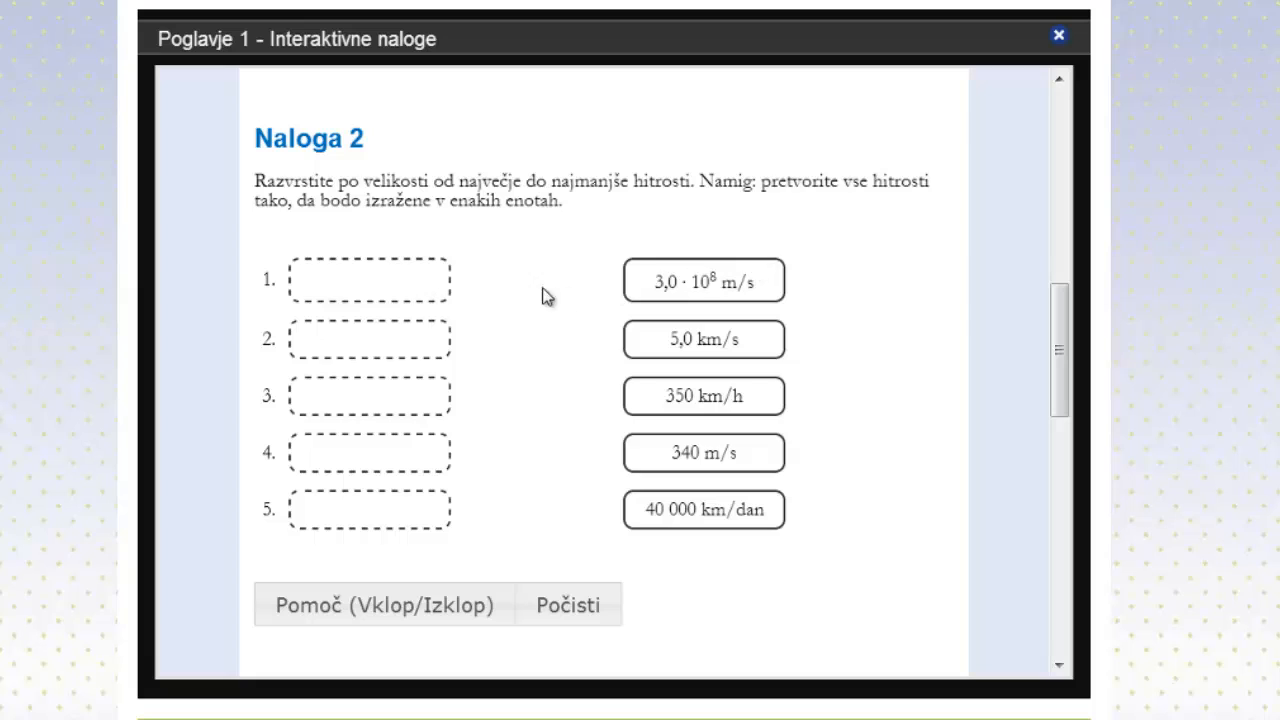
mouse_move(430, 300)
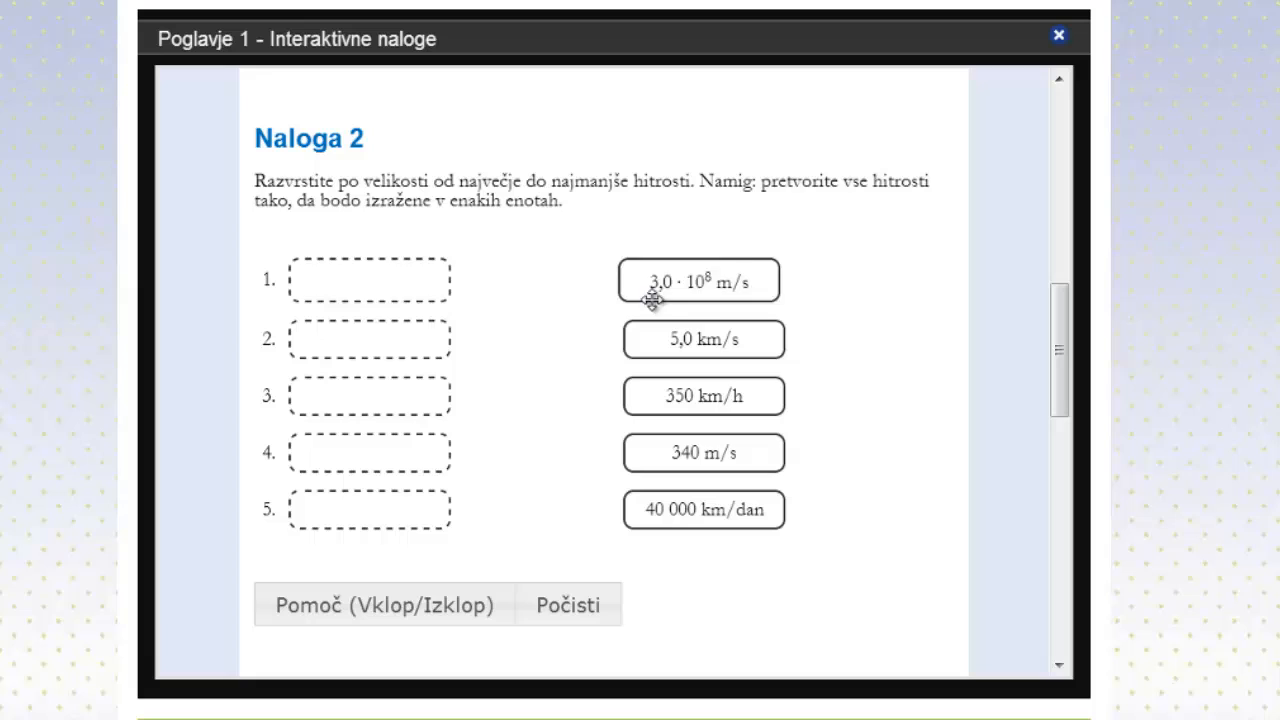
Order the speeds: 3,0·10^8 m/s, 5,0 km/s, 40 000 km/dan, then 350 km/h as slowest
left_click_drag(700, 280, 370, 280)
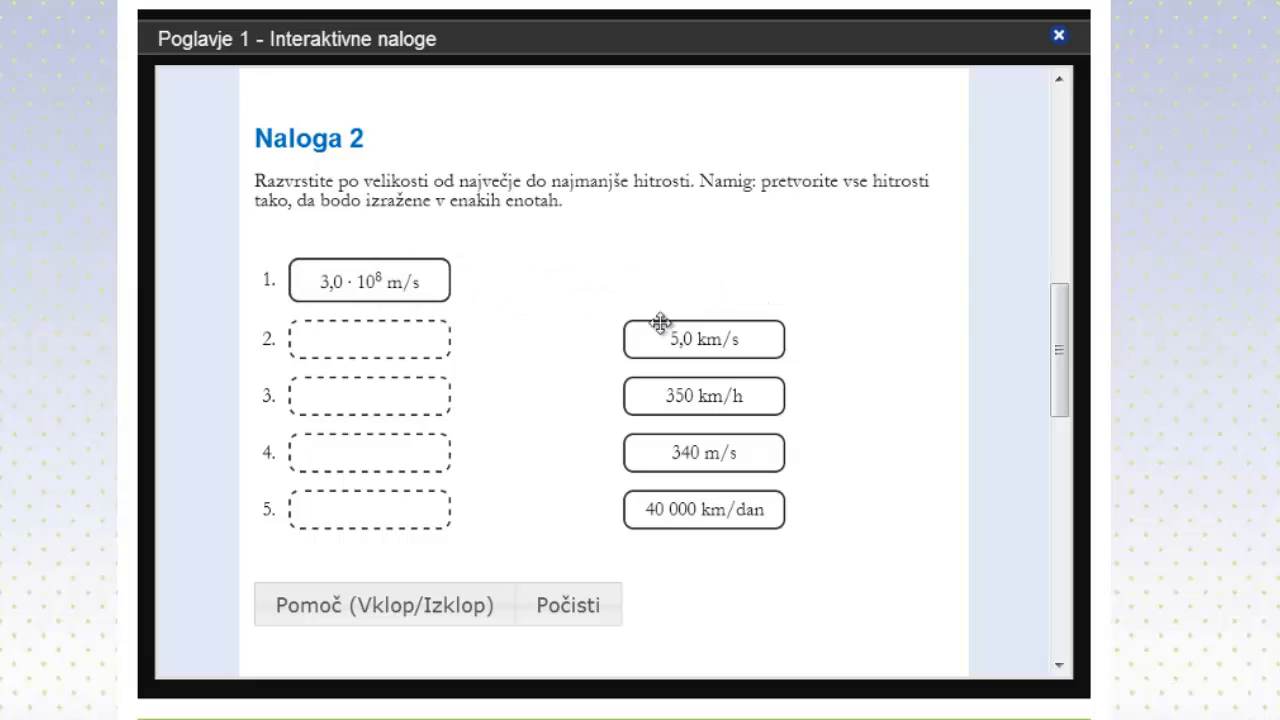
mouse_move(758, 348)
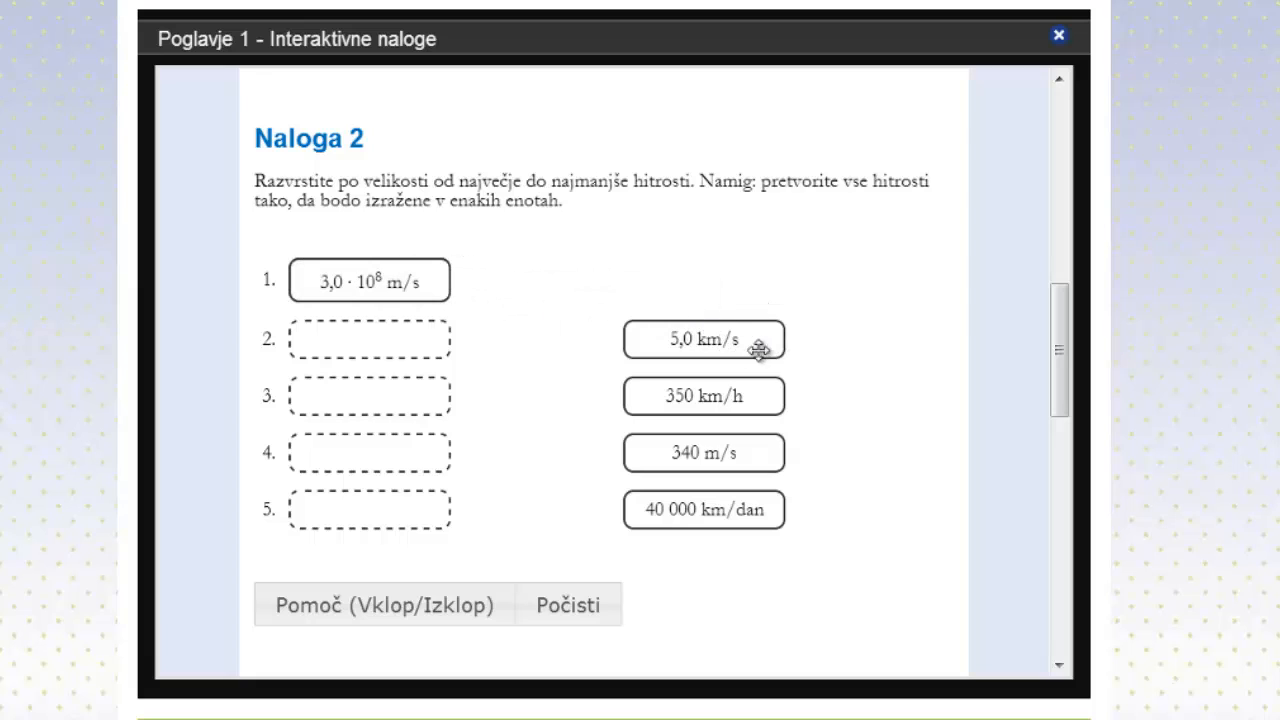
left_click_drag(704, 340, 520, 330)
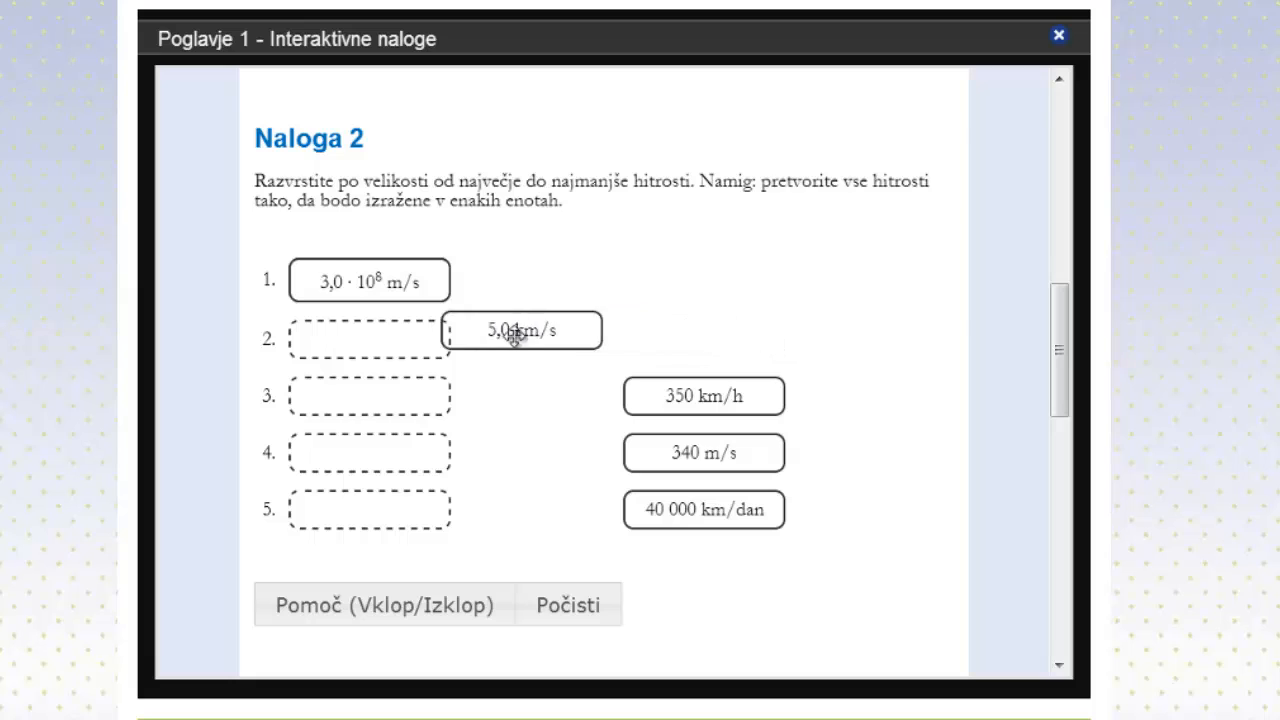
left_click_drag(522, 330, 368, 338)
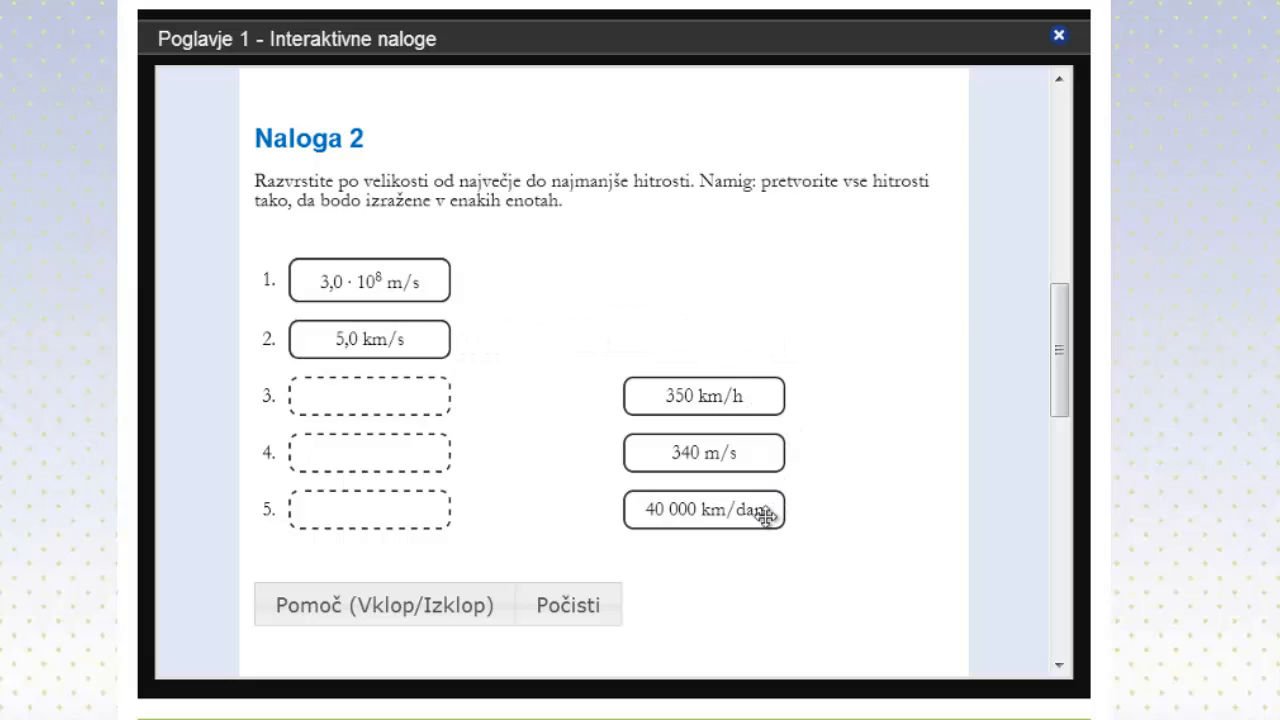
left_click_drag(704, 510, 370, 396)
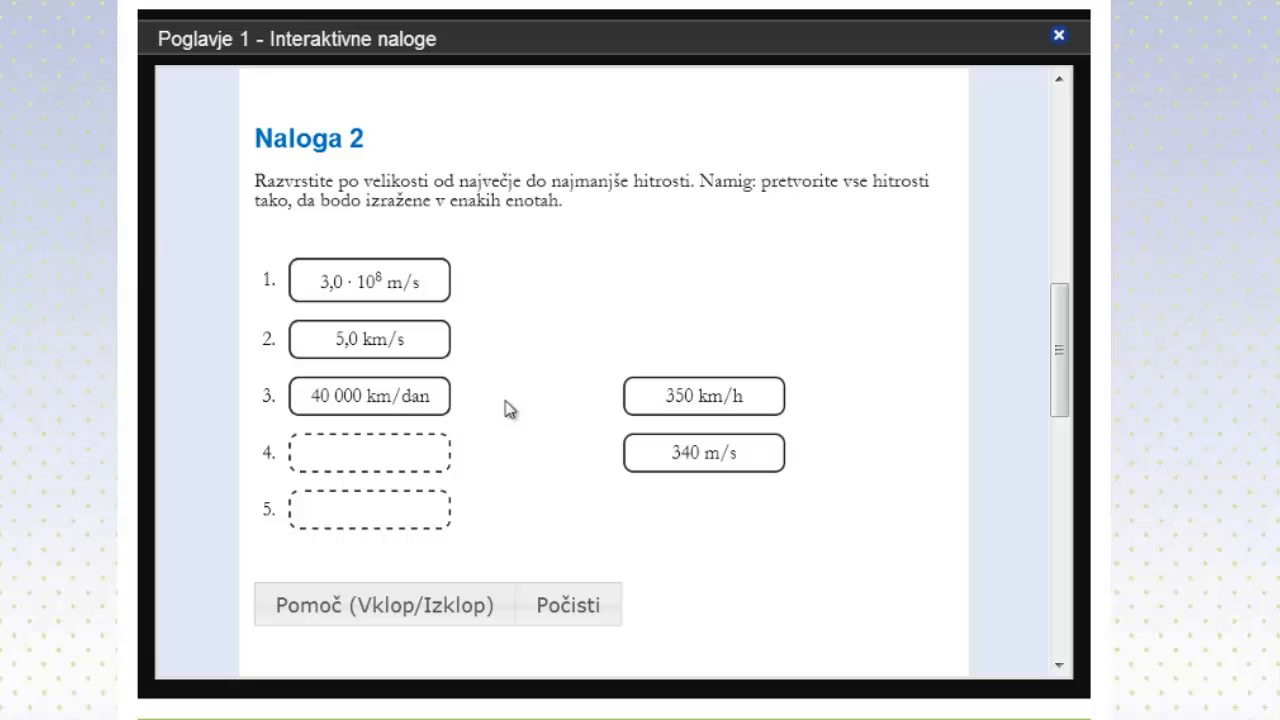
mouse_move(750, 456)
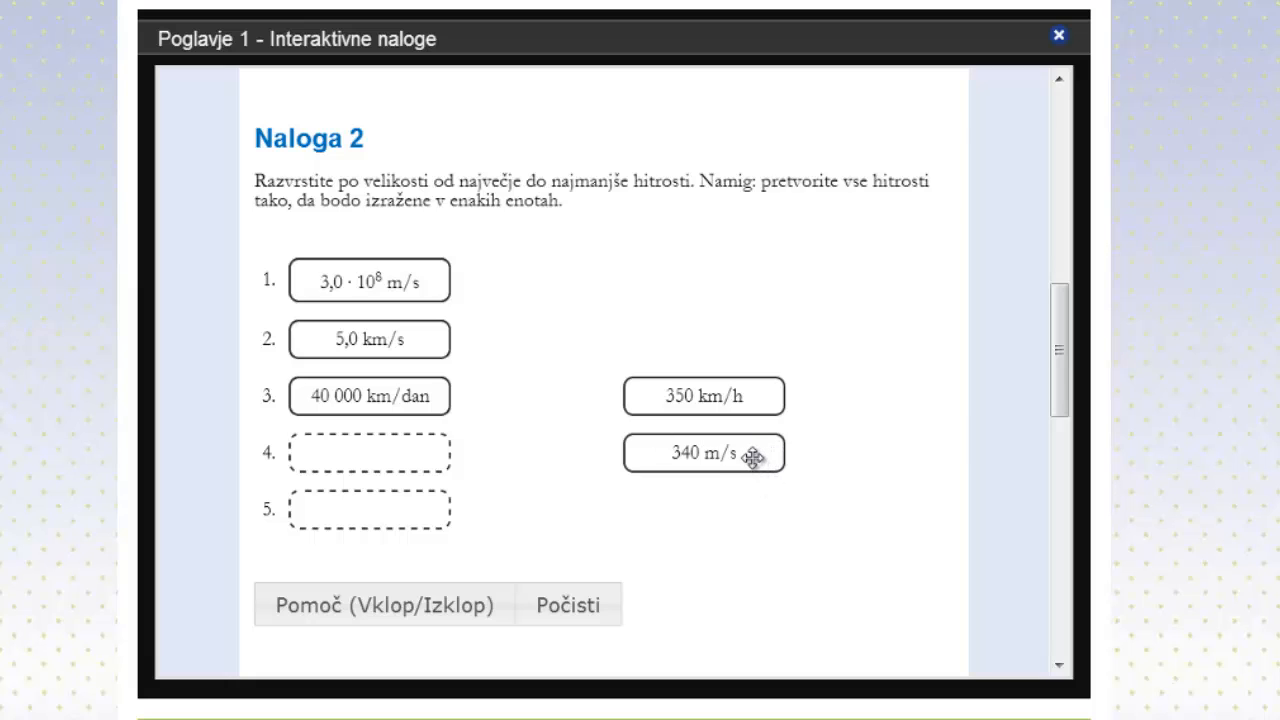
mouse_move(730, 452)
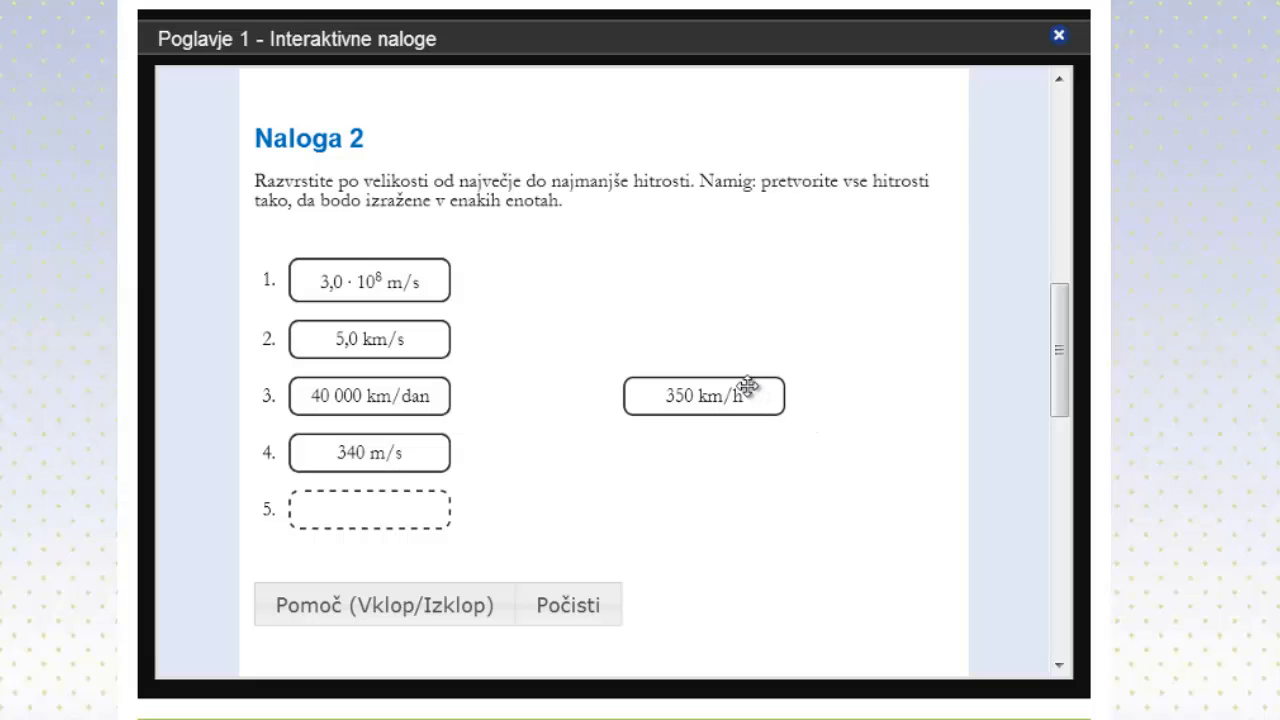
left_click_drag(704, 396, 368, 510)
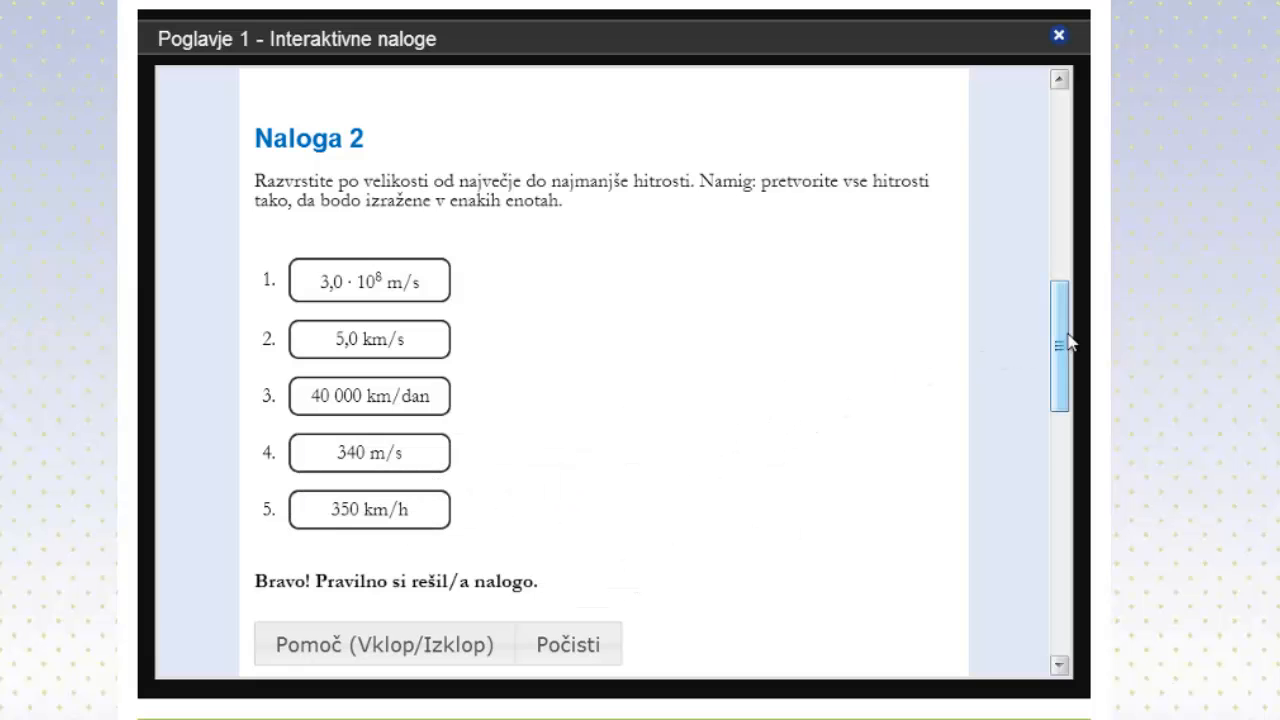
scroll("down", 3)
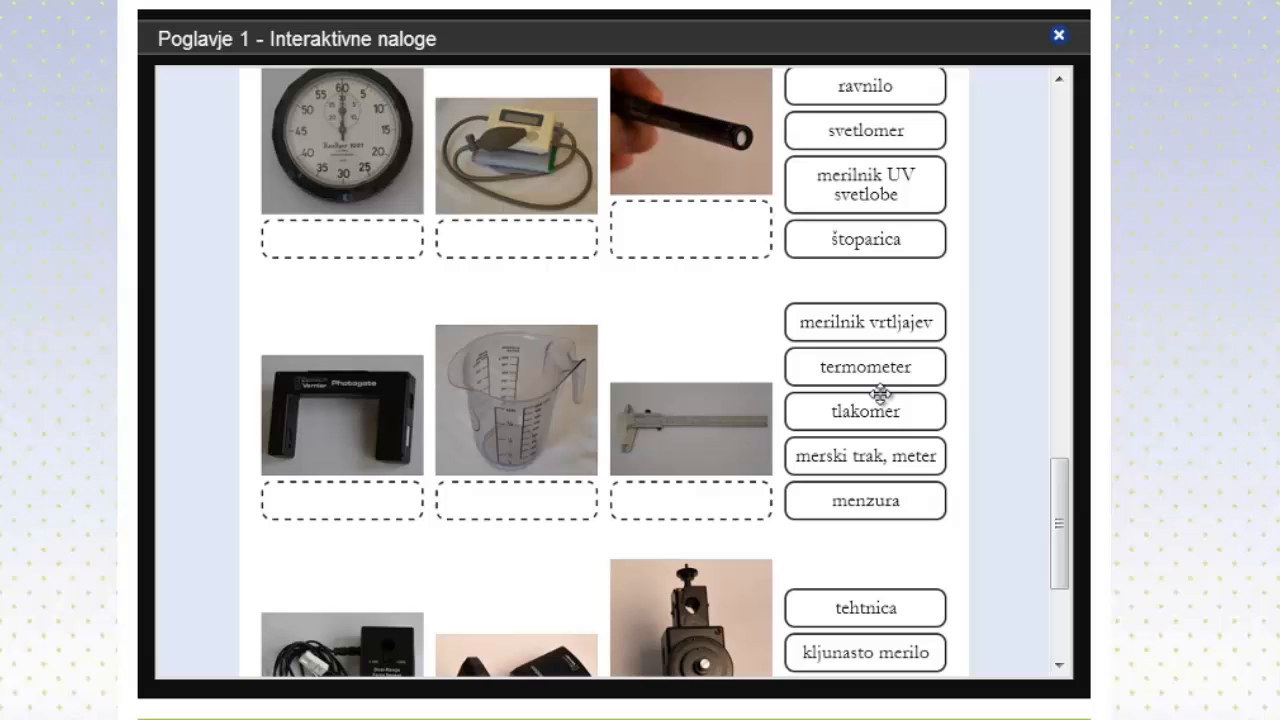
Drag a tile in the measuring-instruments task before leaving the interactive exercises
left_click_drag(864, 500, 512, 488)
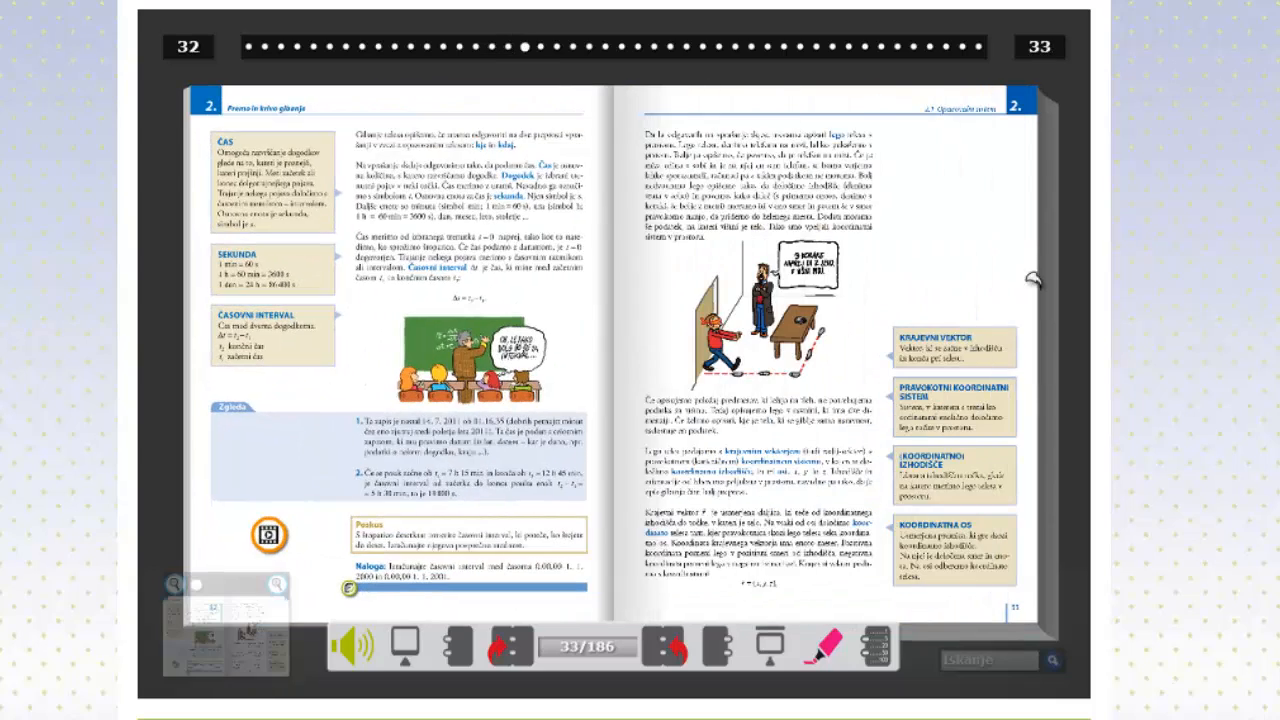
Page forward through the book to the Graf gibanja spread on pages 44–45
left_click(696, 644)
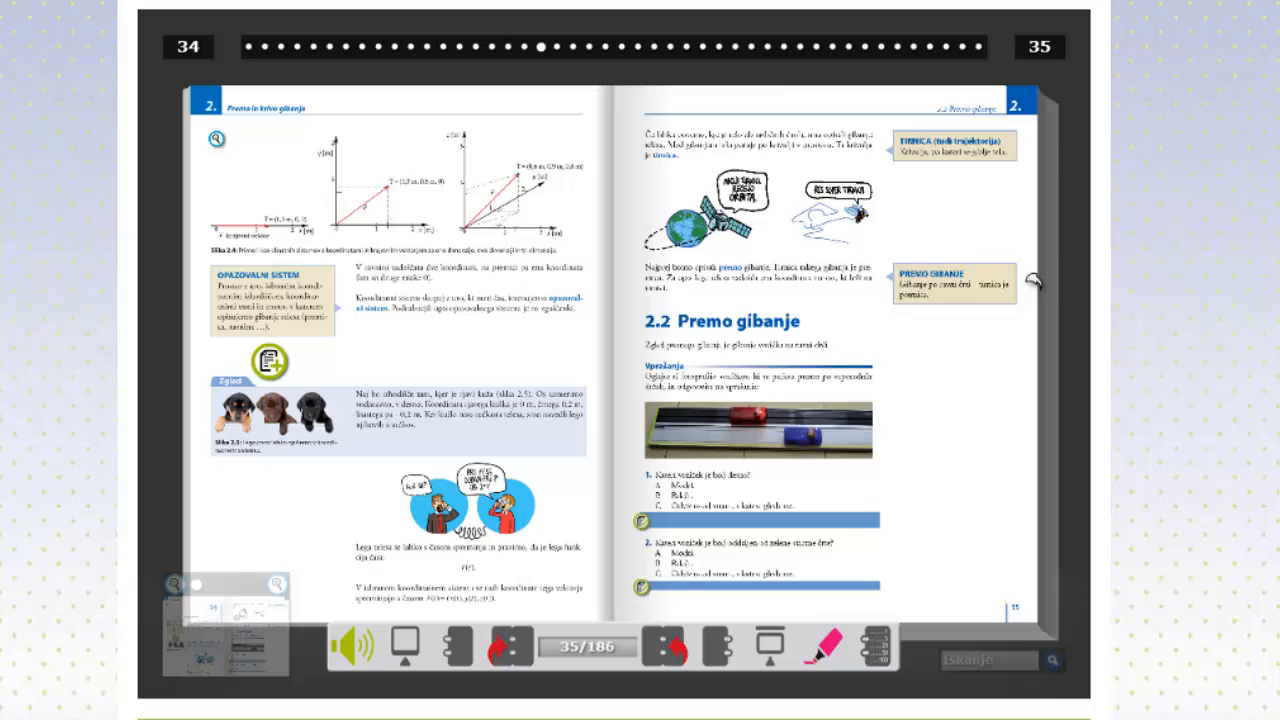
left_click(704, 648)
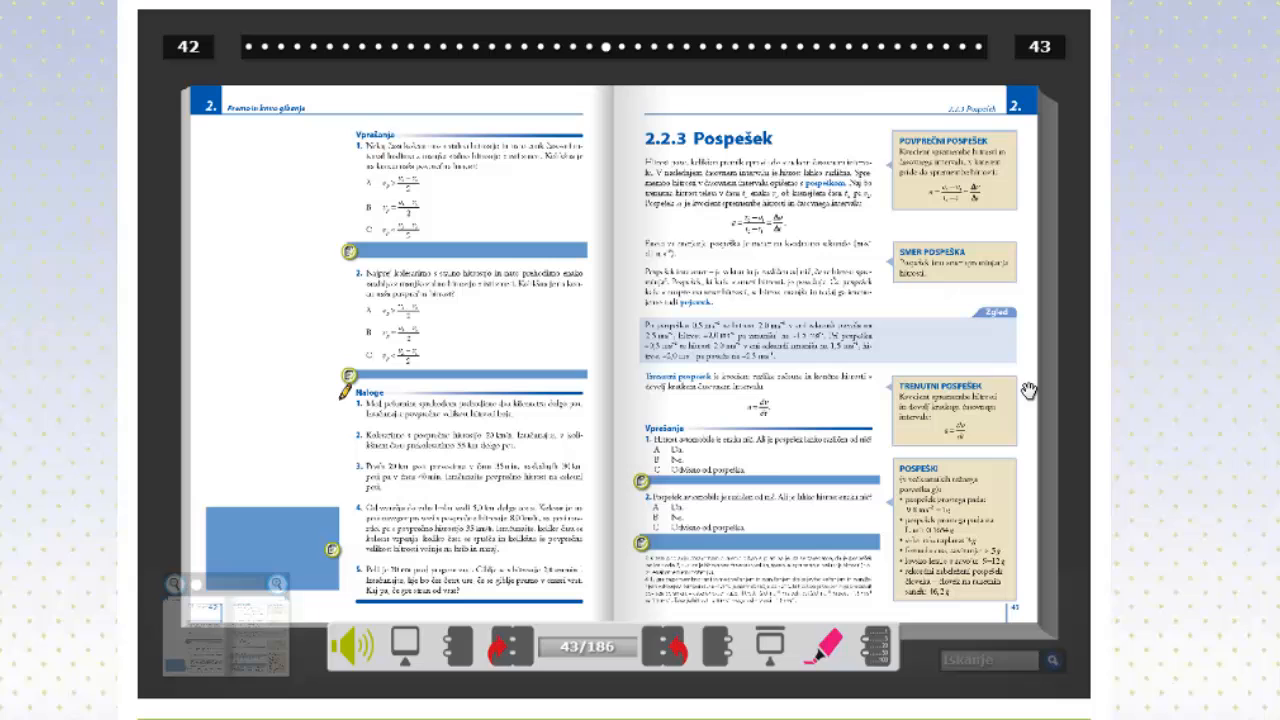
left_click(680, 652)
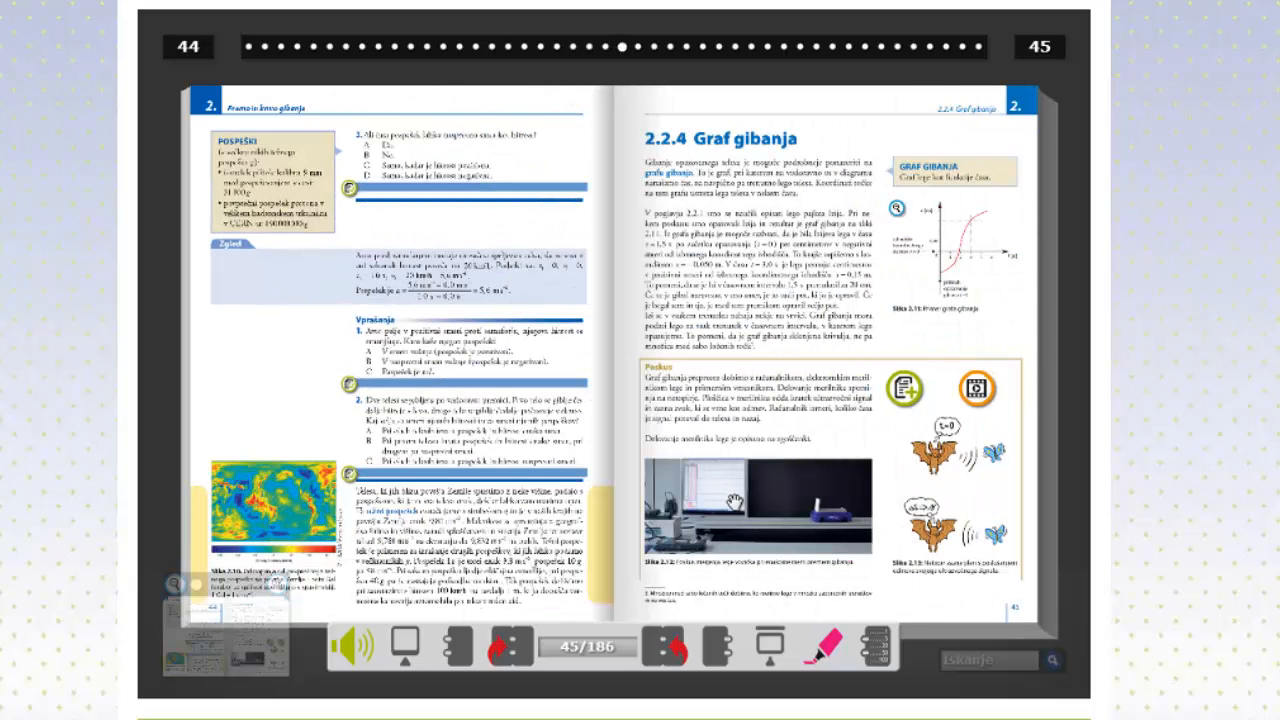
mouse_move(908, 390)
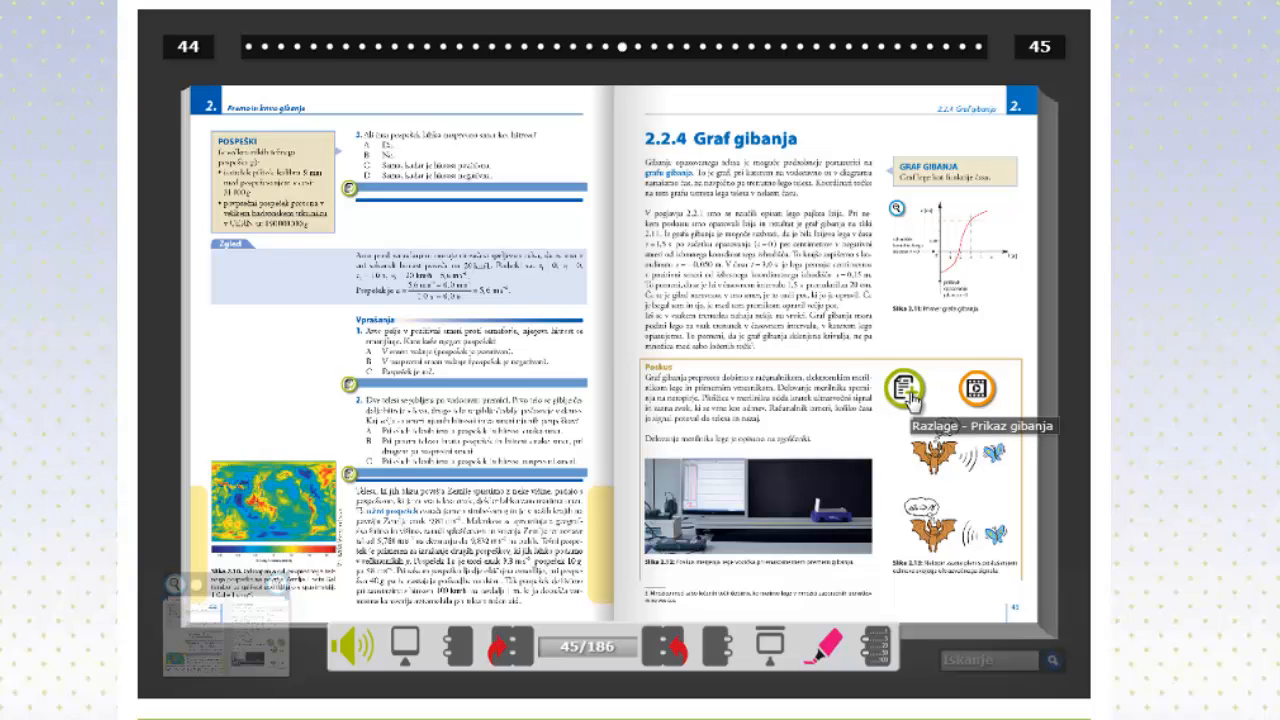
mouse_move(968, 392)
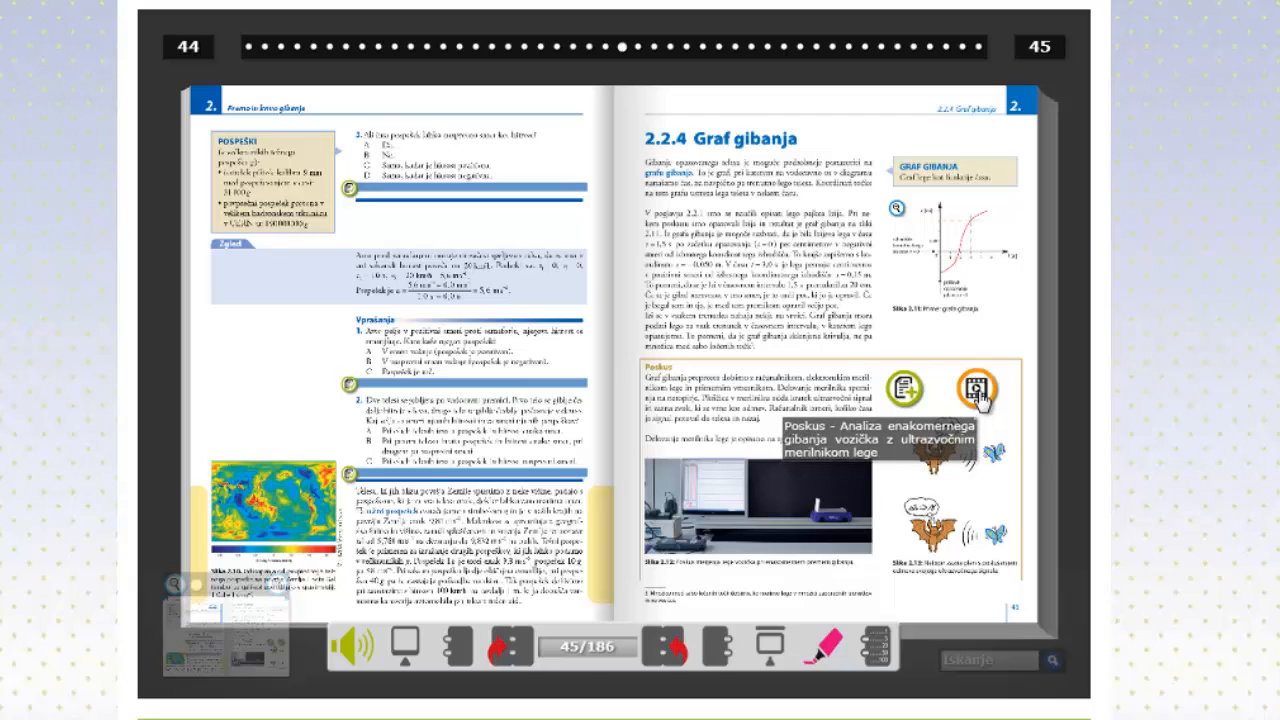
Start the Poskus video of the ultrasonic-sensor cart motion experiment on page 45
left_click(968, 396)
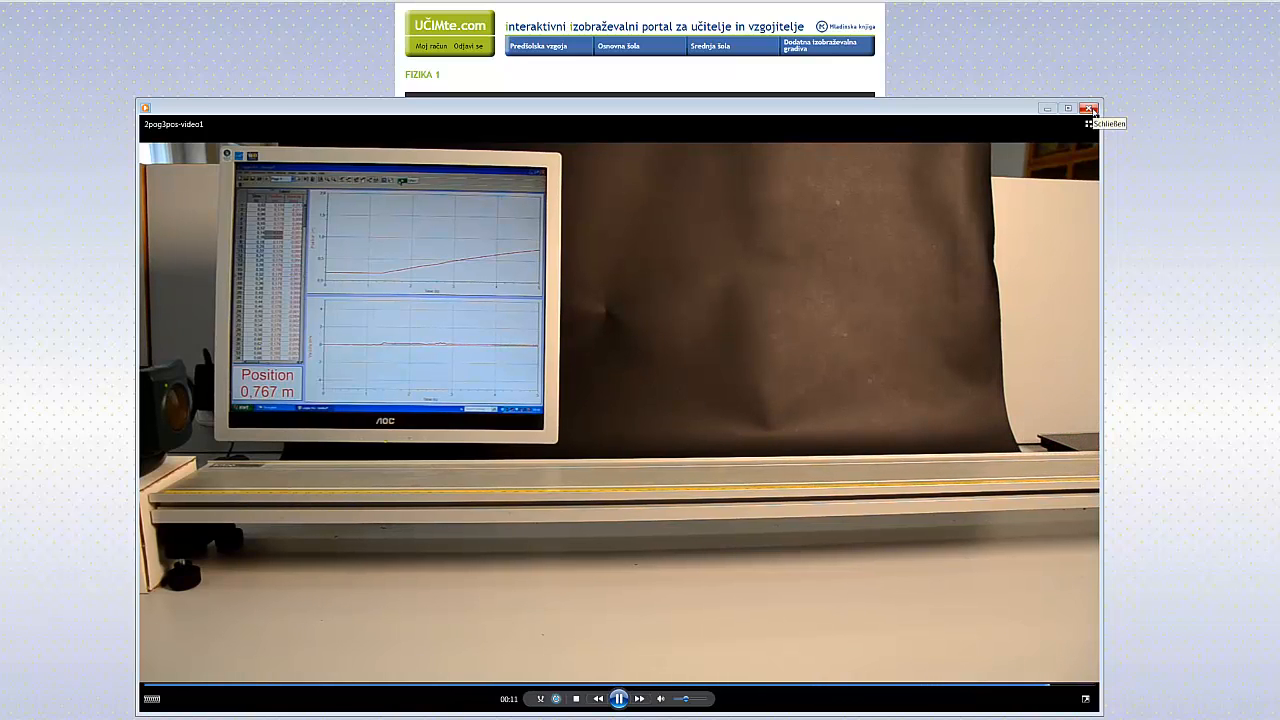
Close the cart experiment video and return to the Graf gibanja spread, pages 44–45
left_click(1088, 108)
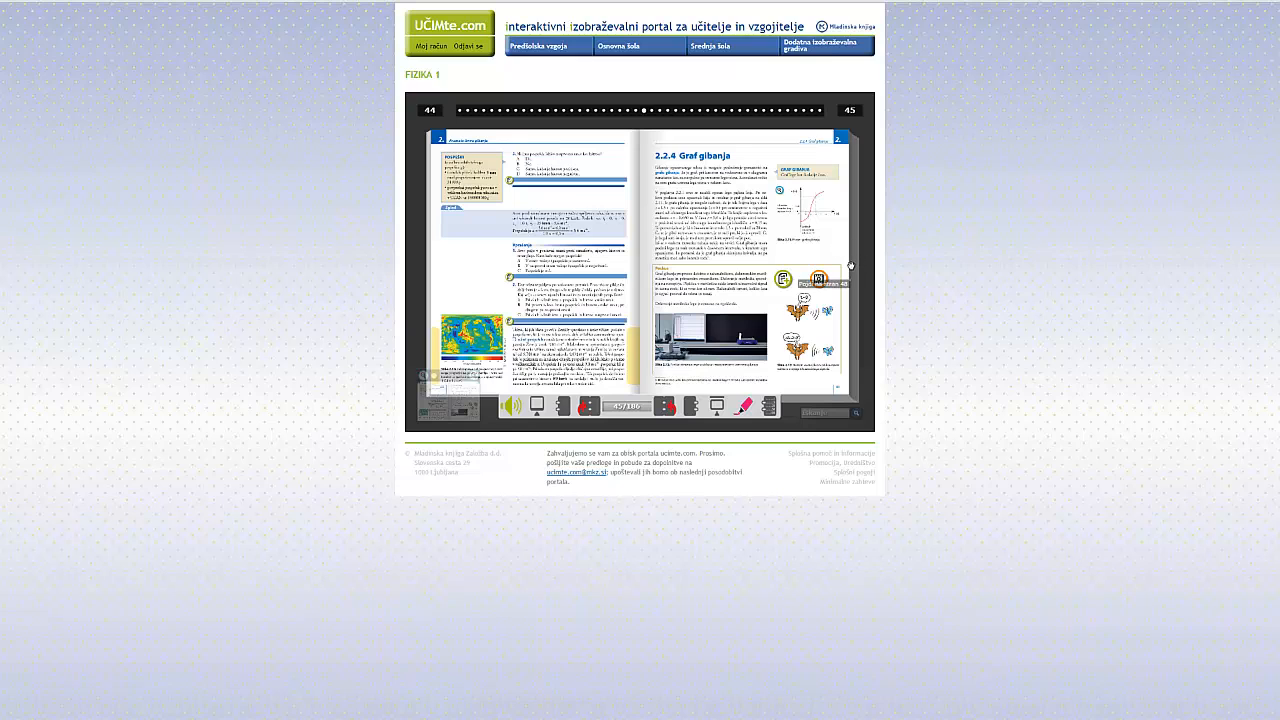